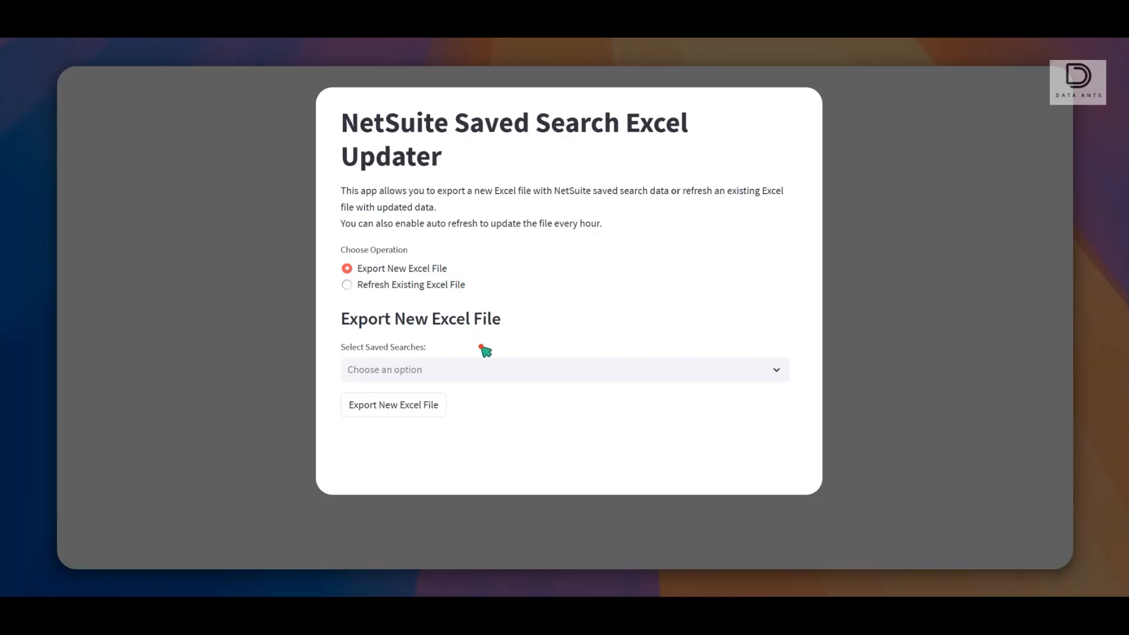
mouse_move(646, 255)
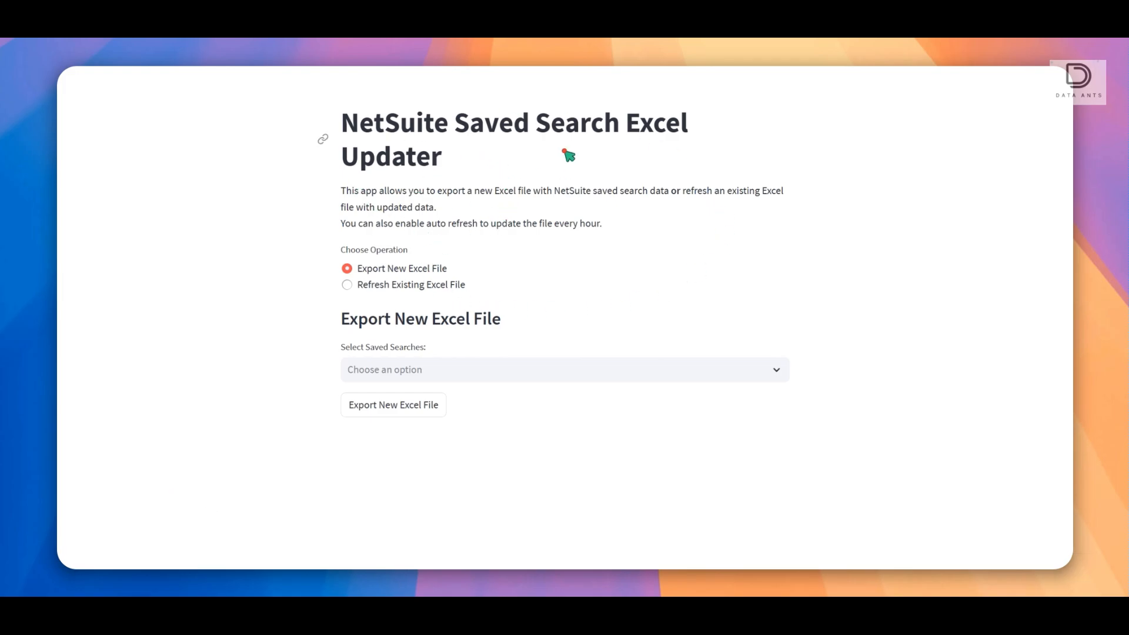
mouse_move(401, 275)
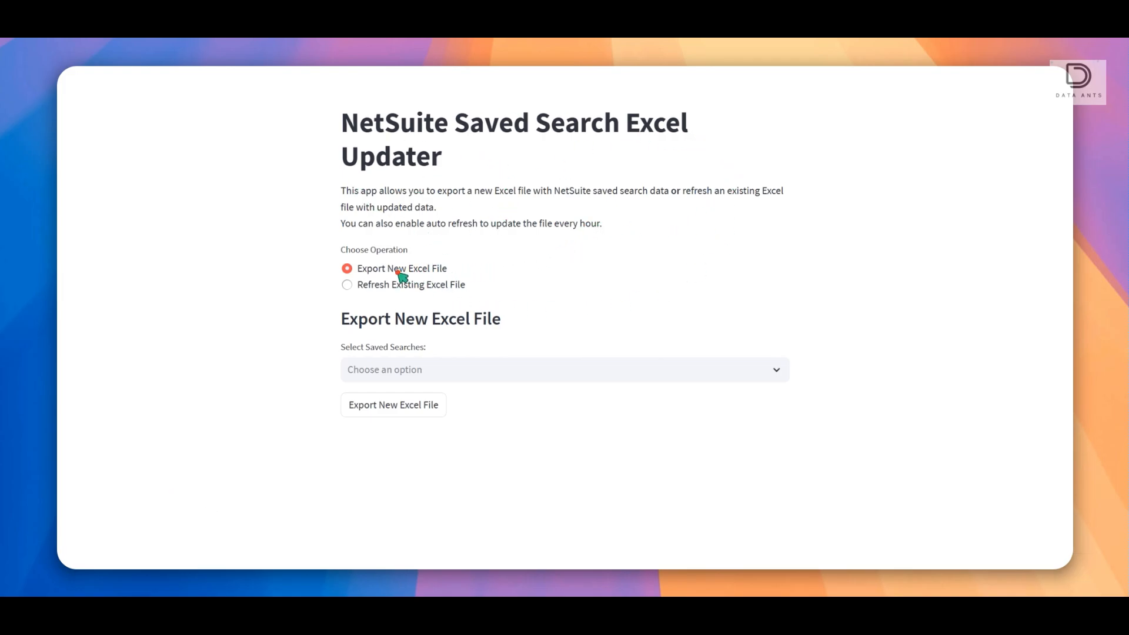
mouse_move(395, 277)
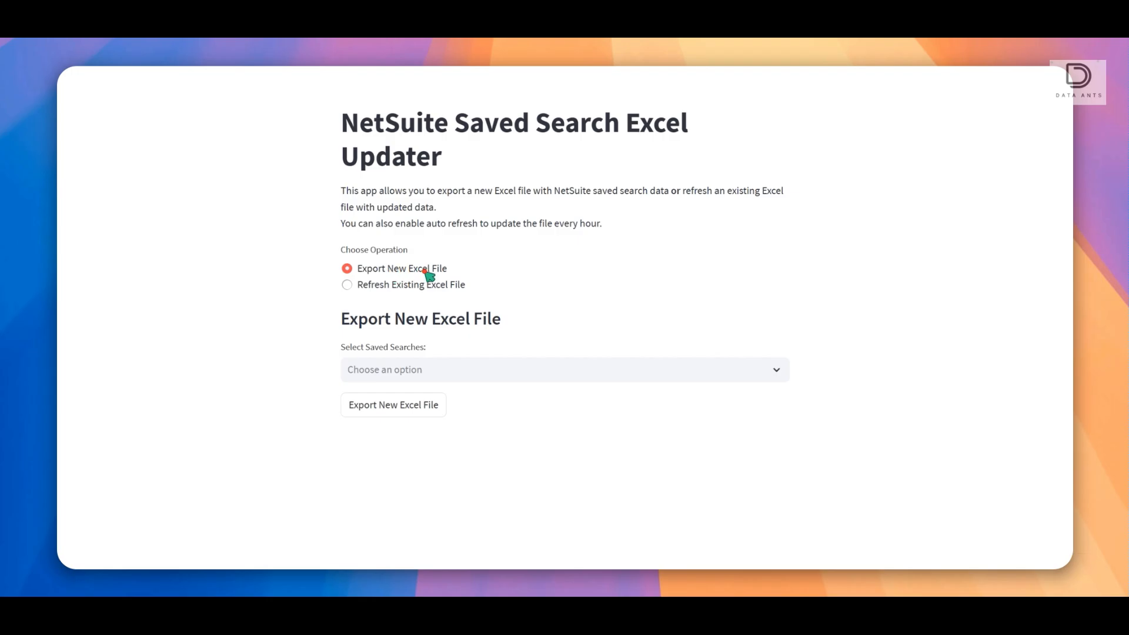
Filter saved searches by 'vendor' and add the Vendor Search and 1099 Vendor Payment search.
scroll(down, 3)
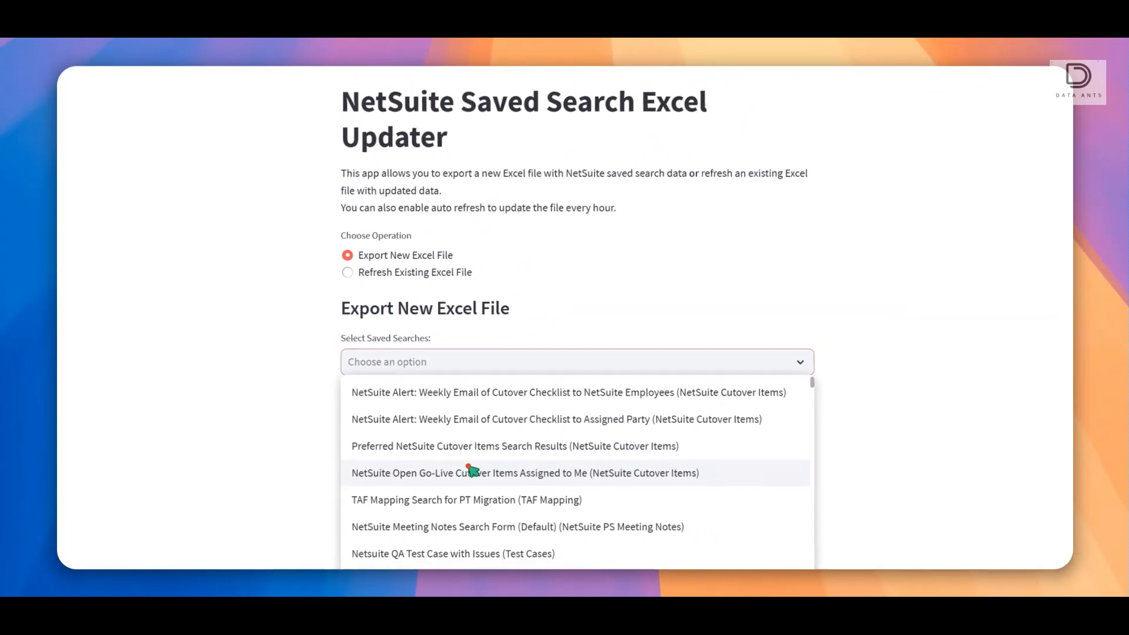
text(vendor)
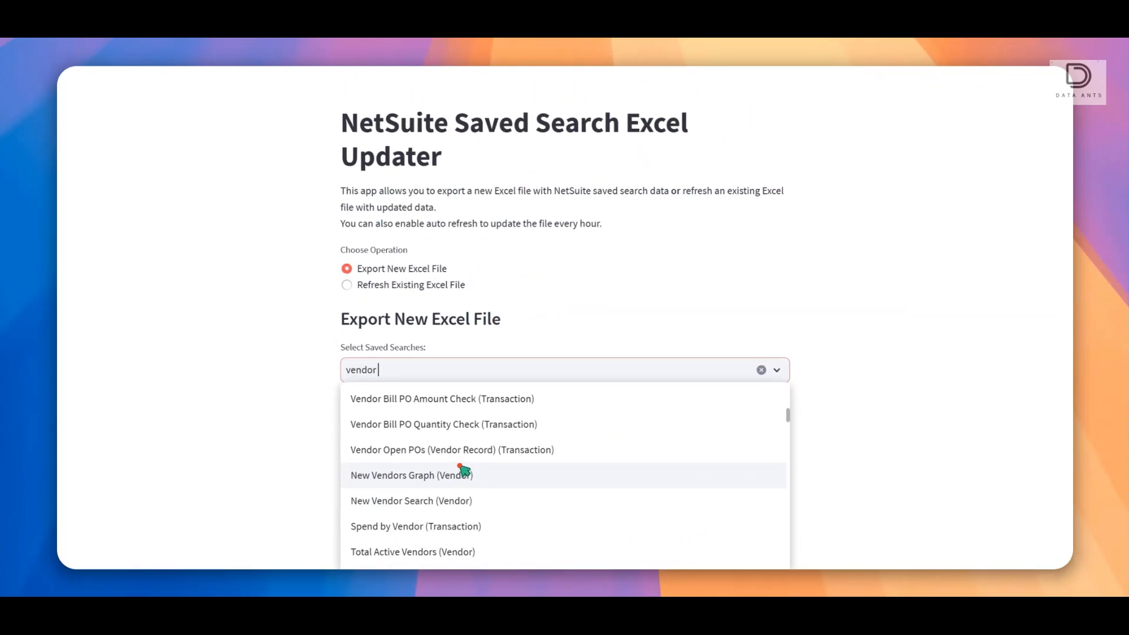
click(411, 502)
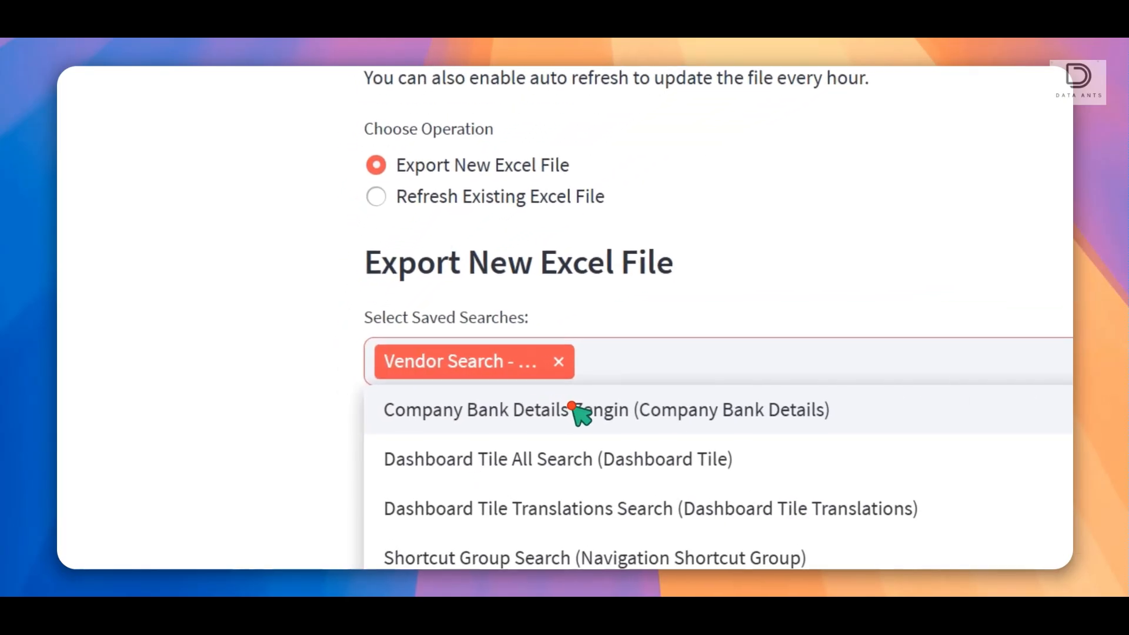
scroll(up, 3)
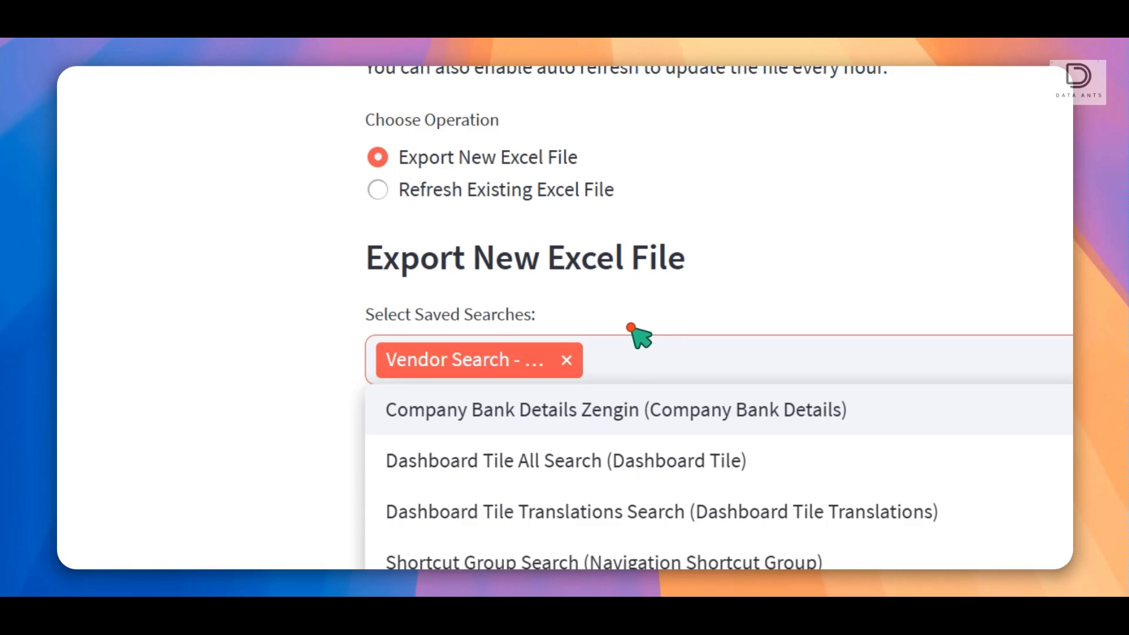
click(648, 360)
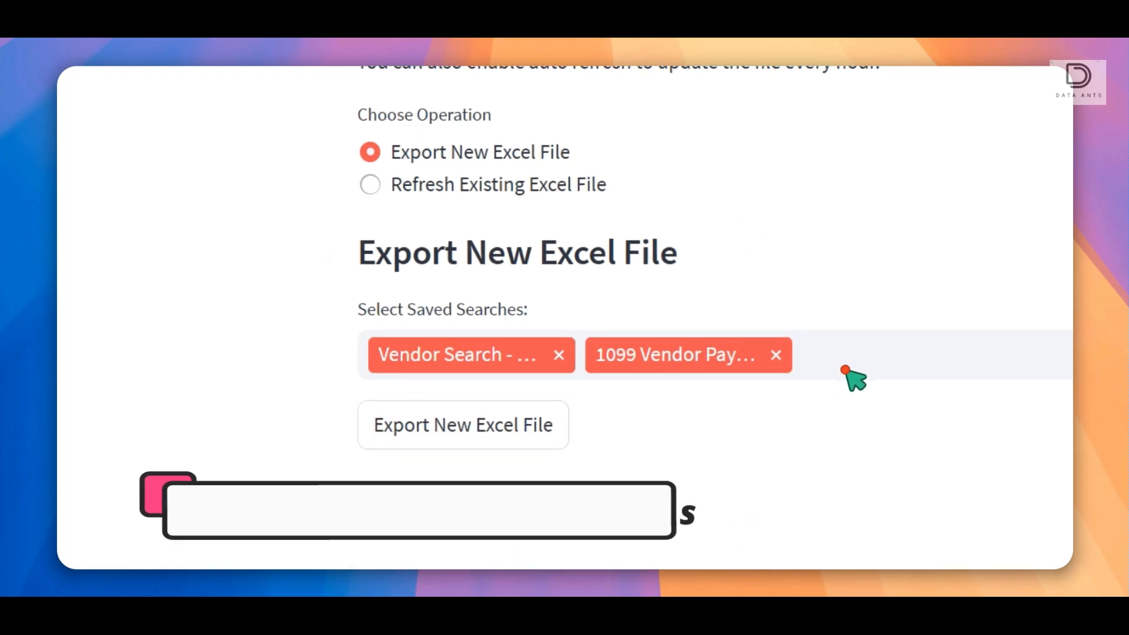
click(463, 425)
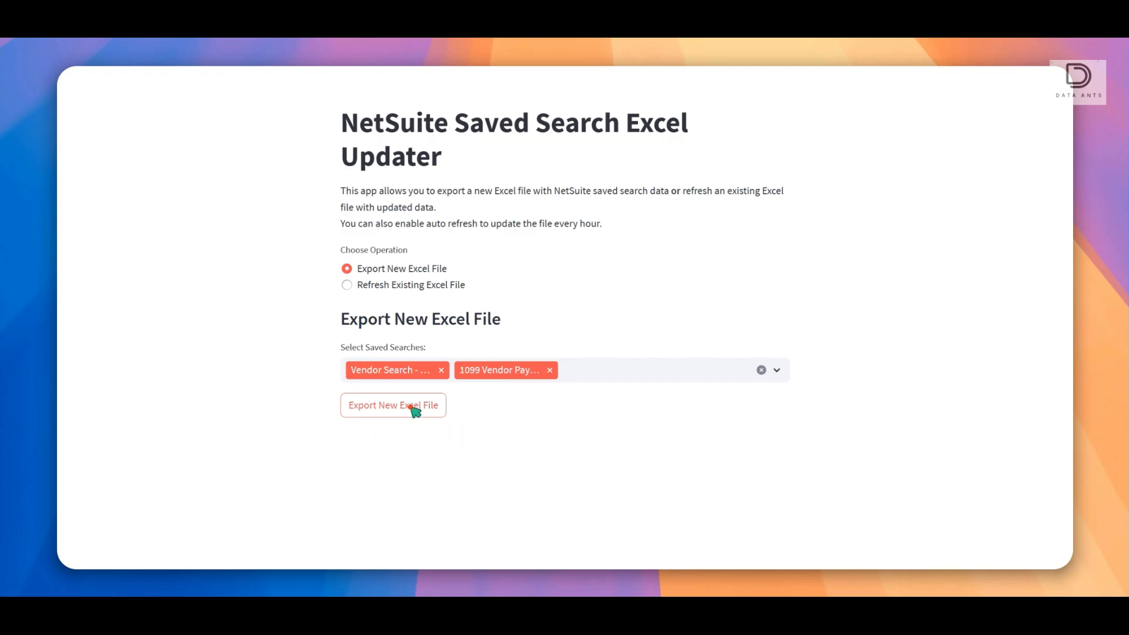
Export a new Excel file from both vendor searches and download it.
click(393, 405)
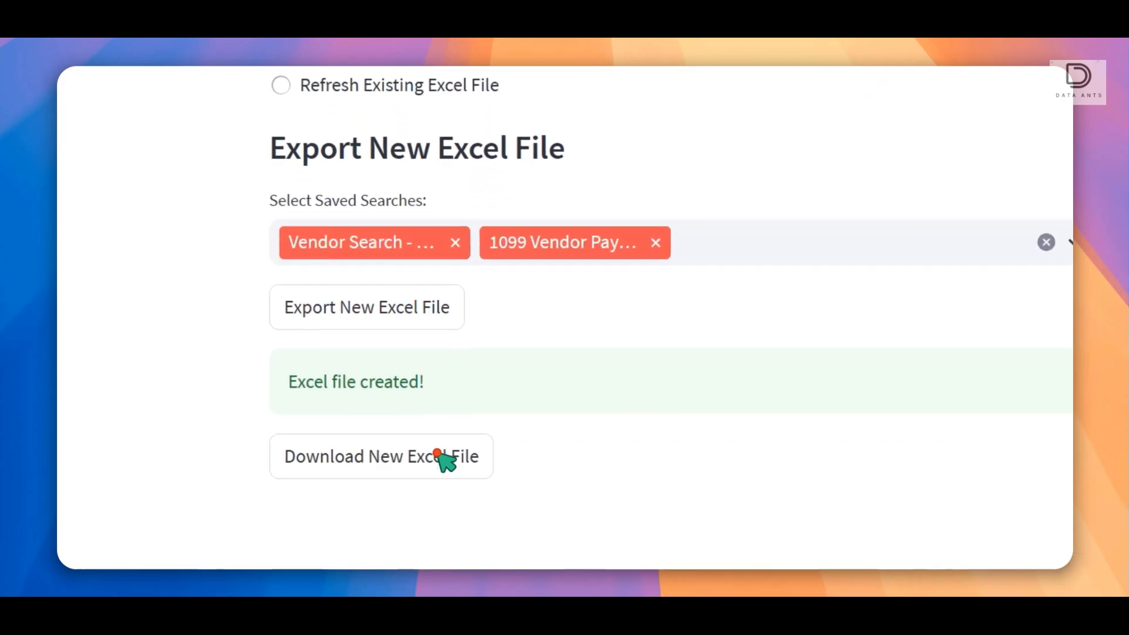
click(380, 457)
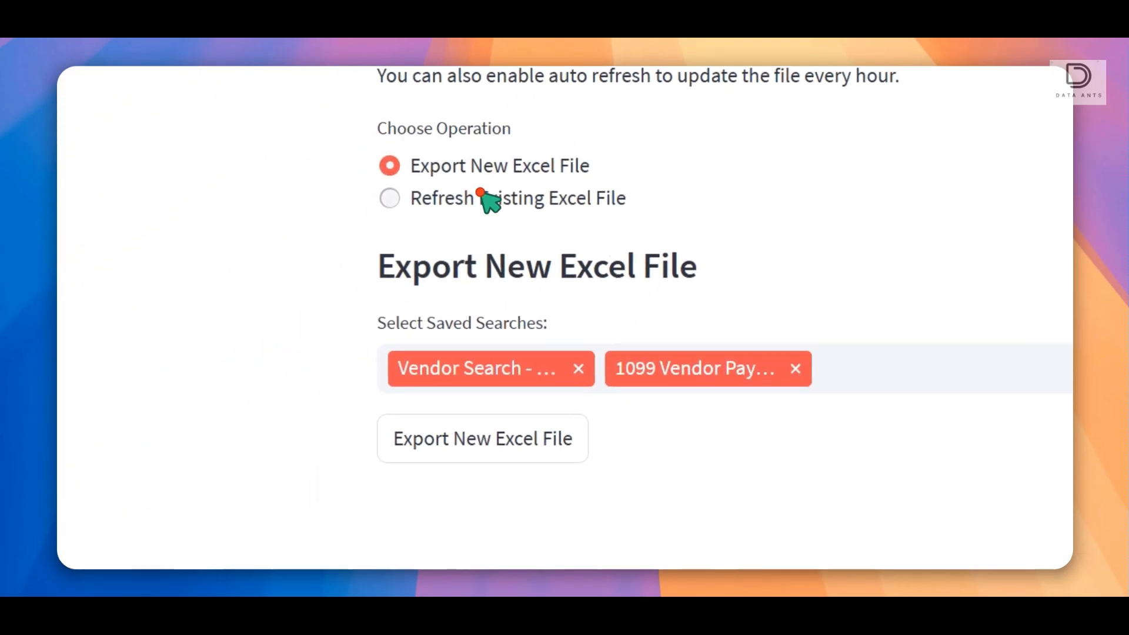
In refresh mode, add Vendor Search - 1099 and the 1099 Vendor Payment report and upload netsuite_data (1).xlsx.
click(389, 198)
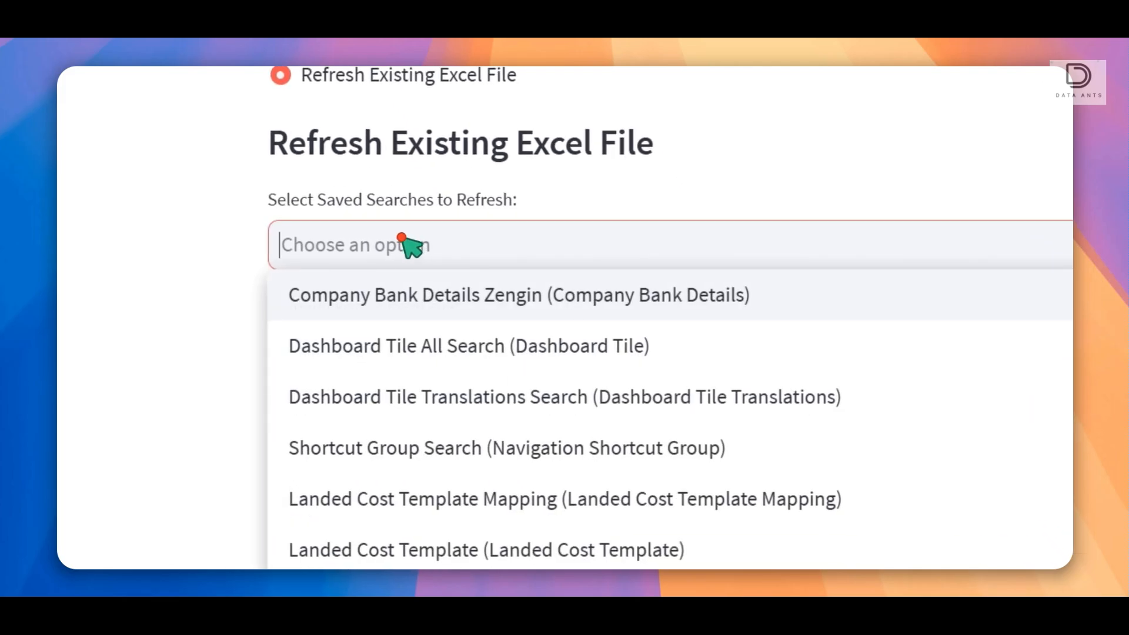
text(vendor)
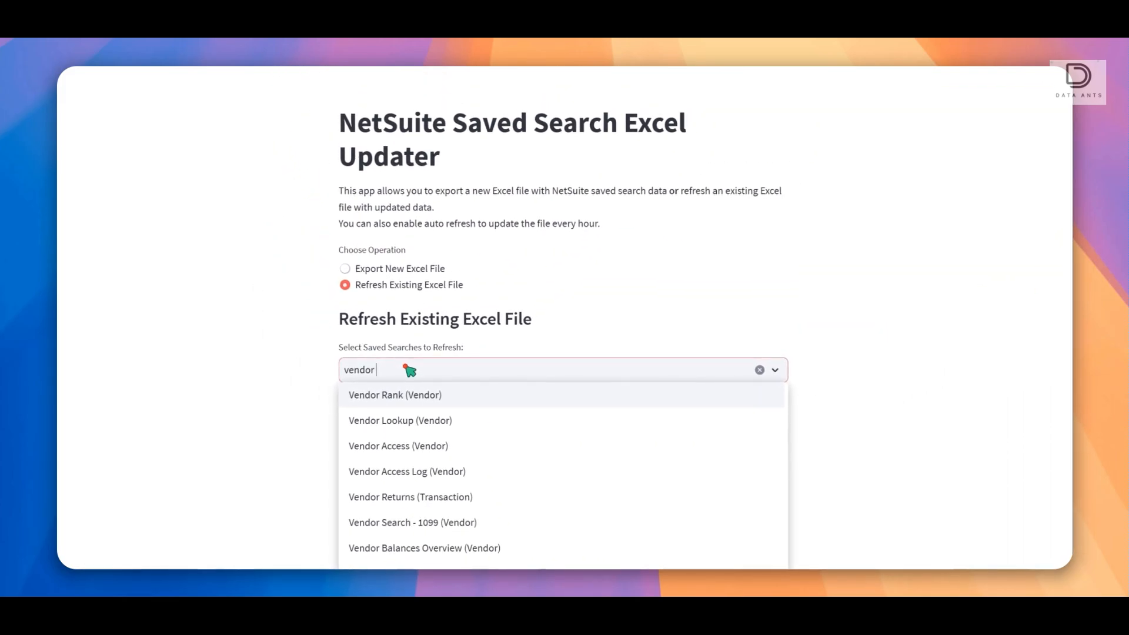
click(411, 522)
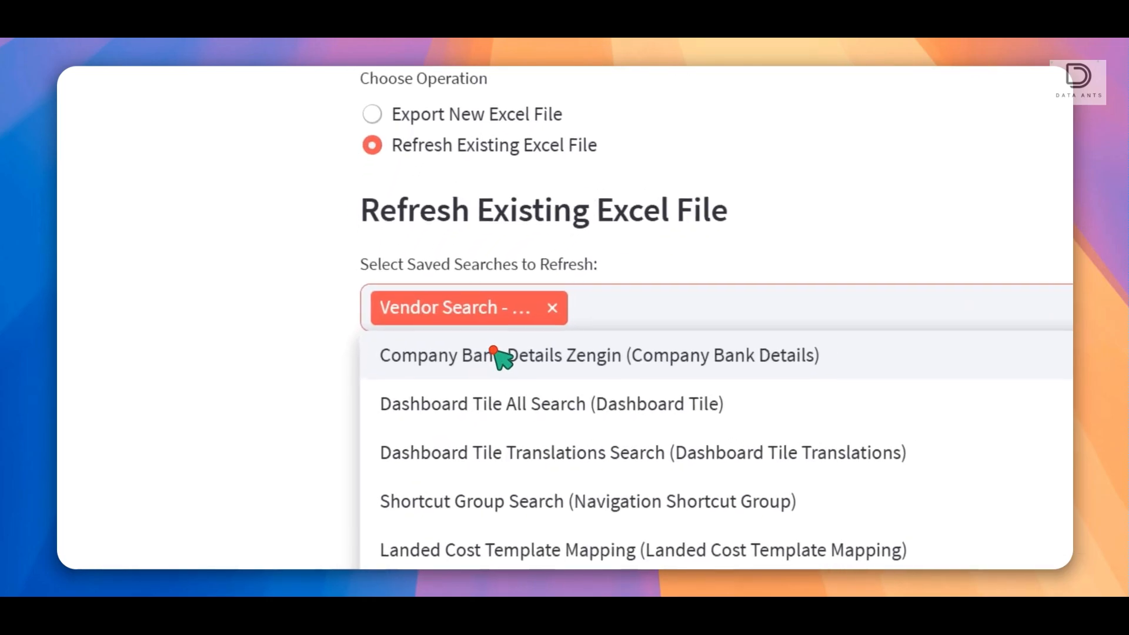
click(644, 317)
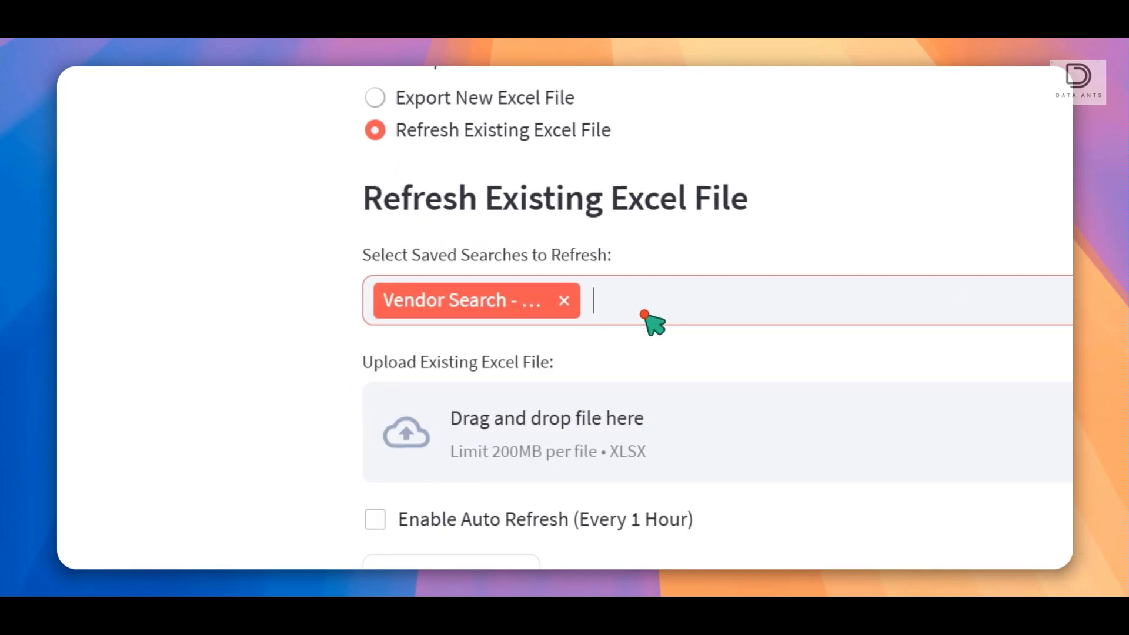
text(10)
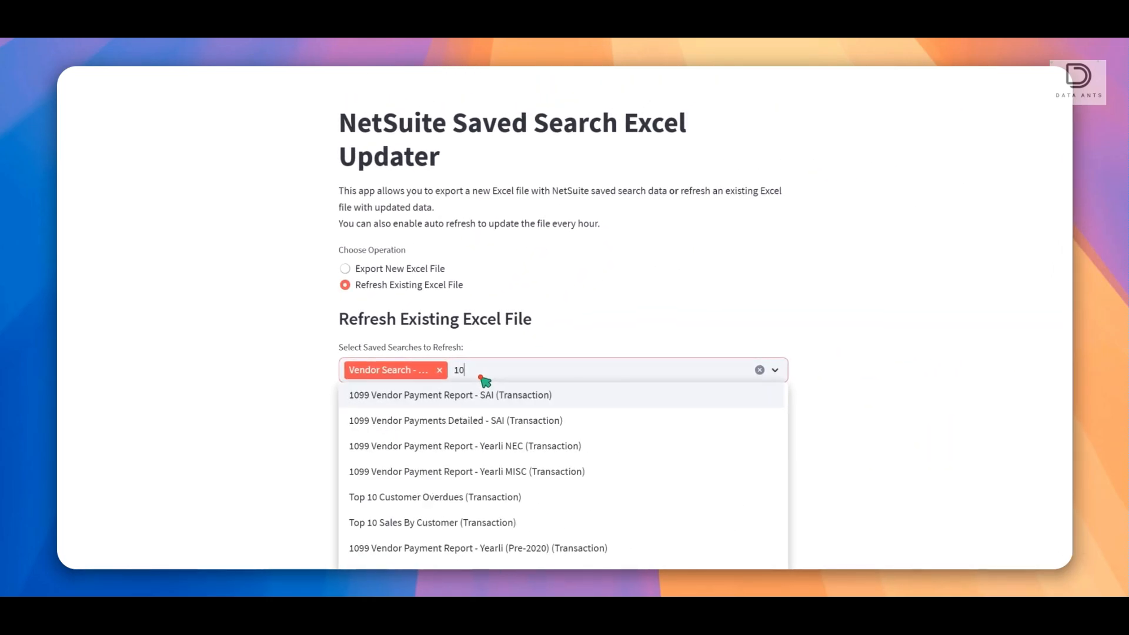
click(450, 395)
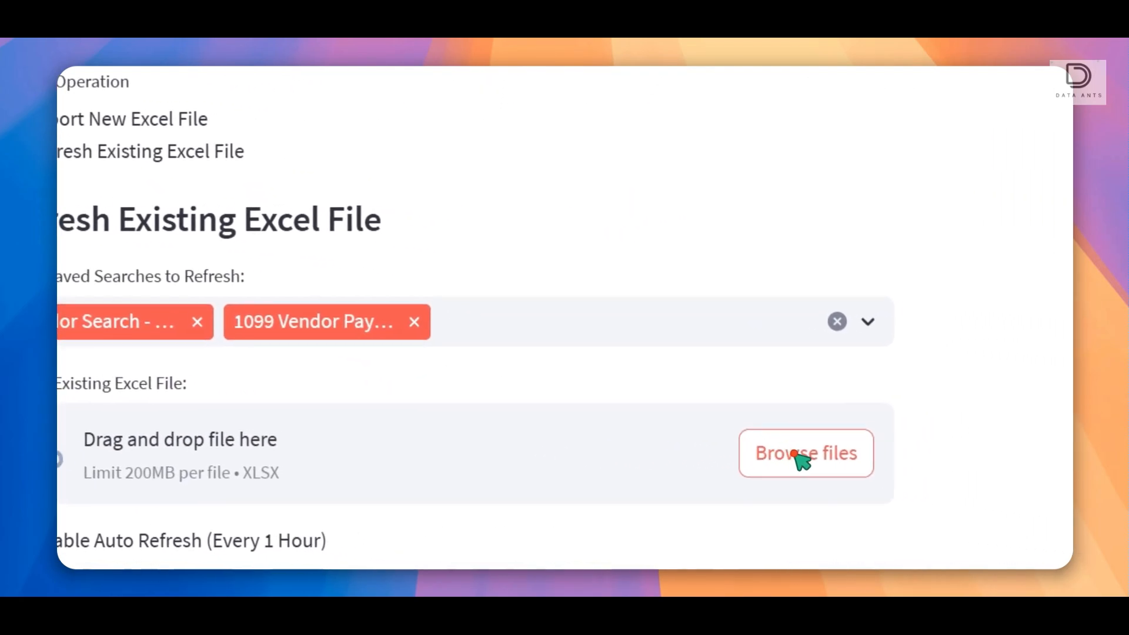
click(805, 453)
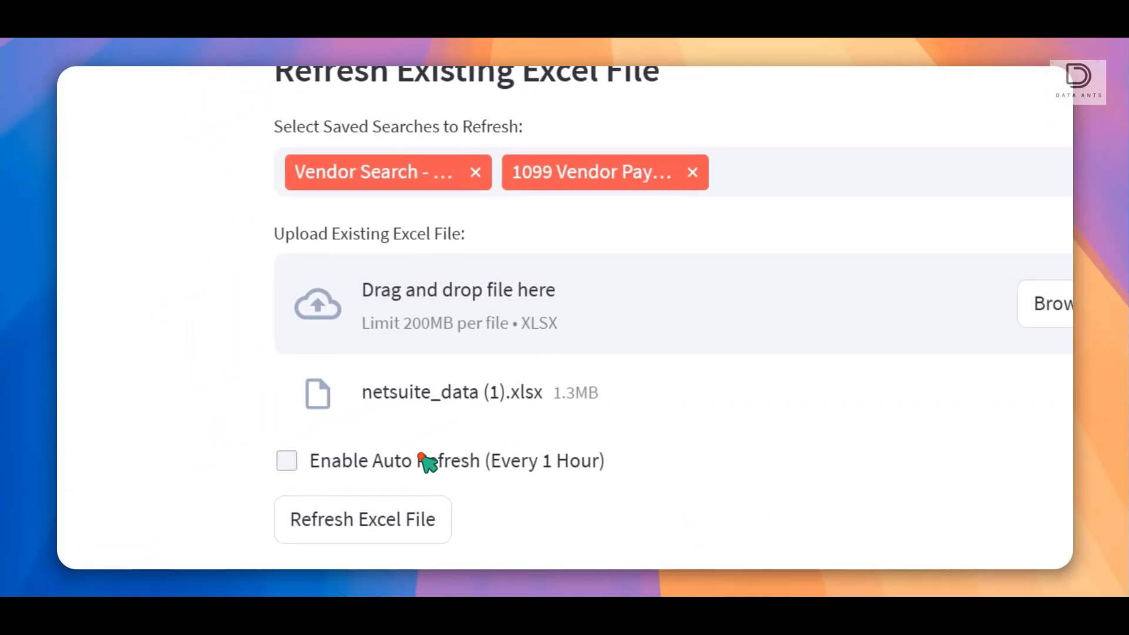
Enable hourly auto refresh, refresh the uploaded Excel file and download the refreshed copy.
click(286, 461)
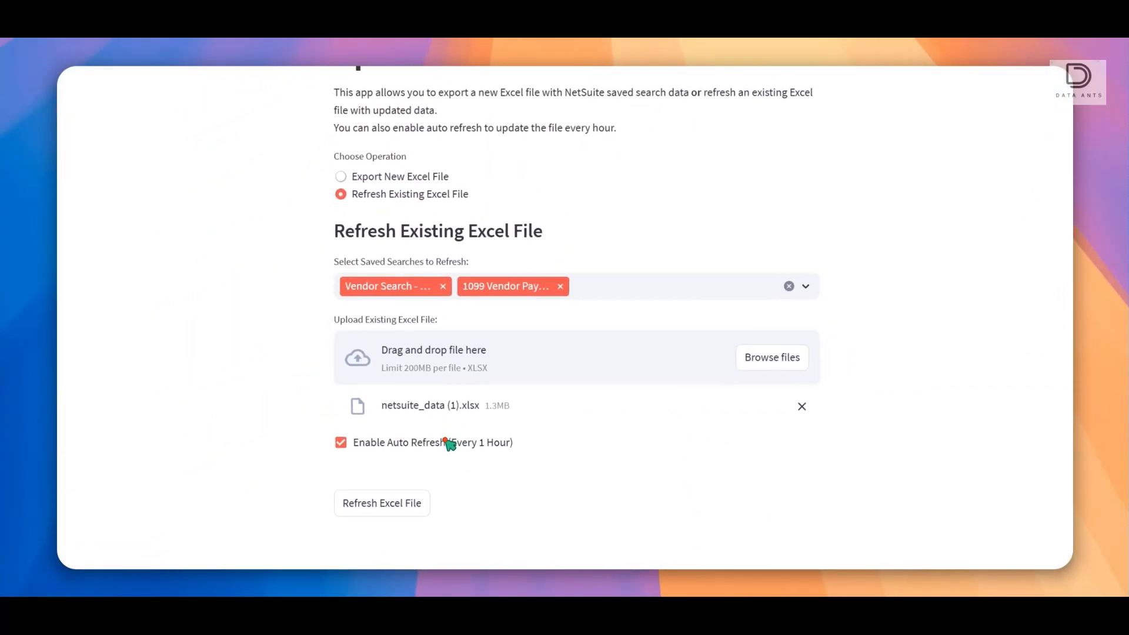
scroll(up, 3)
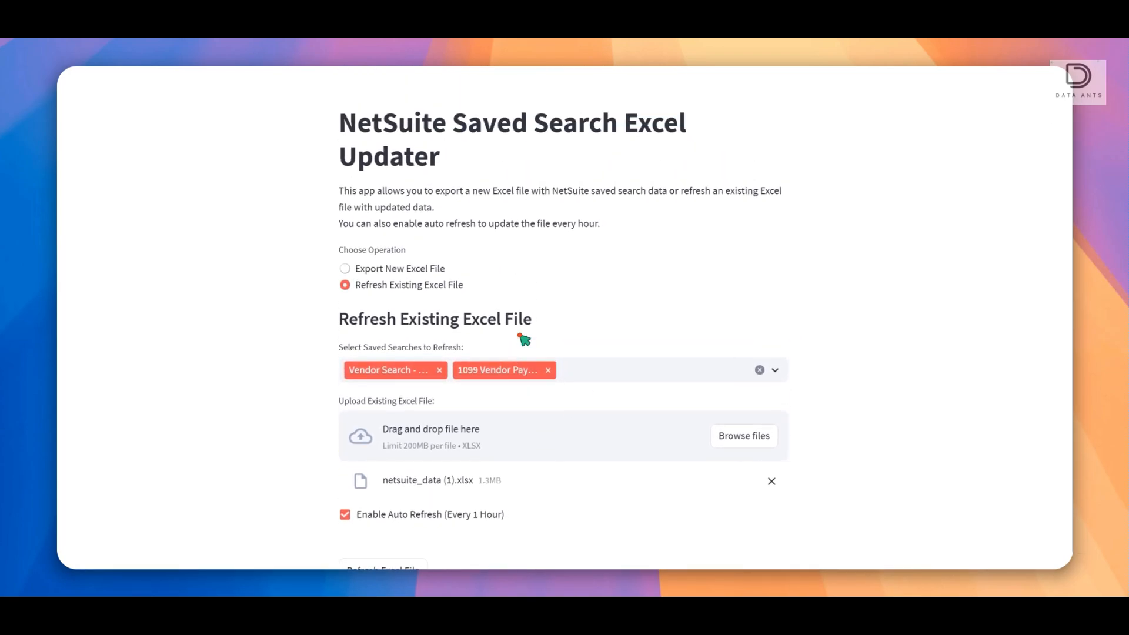
scroll(down, 3)
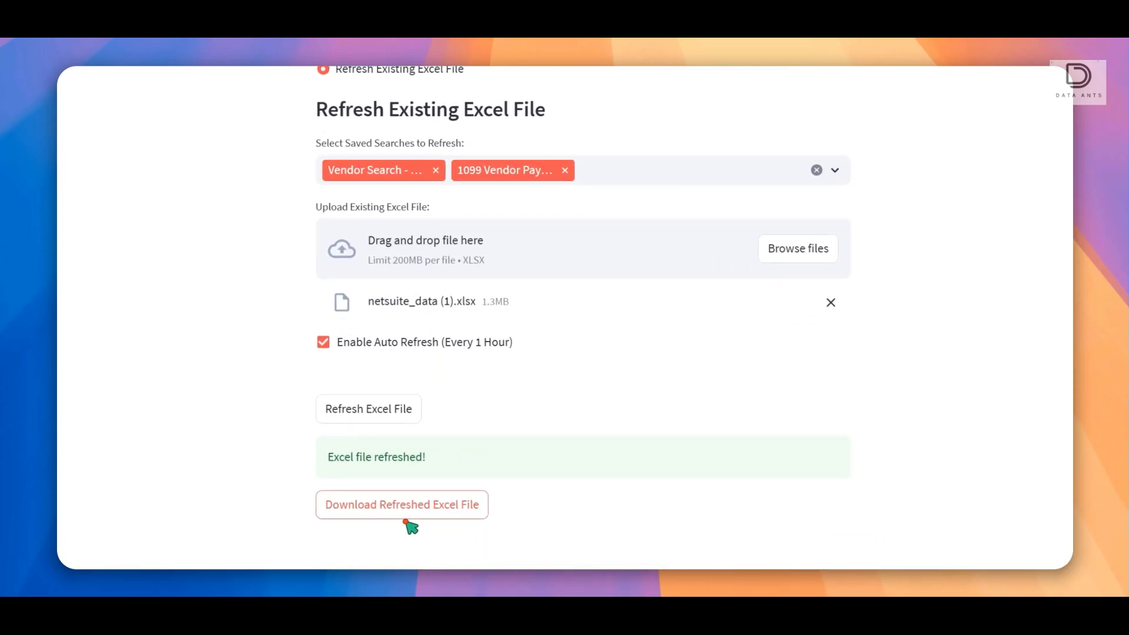
click(402, 505)
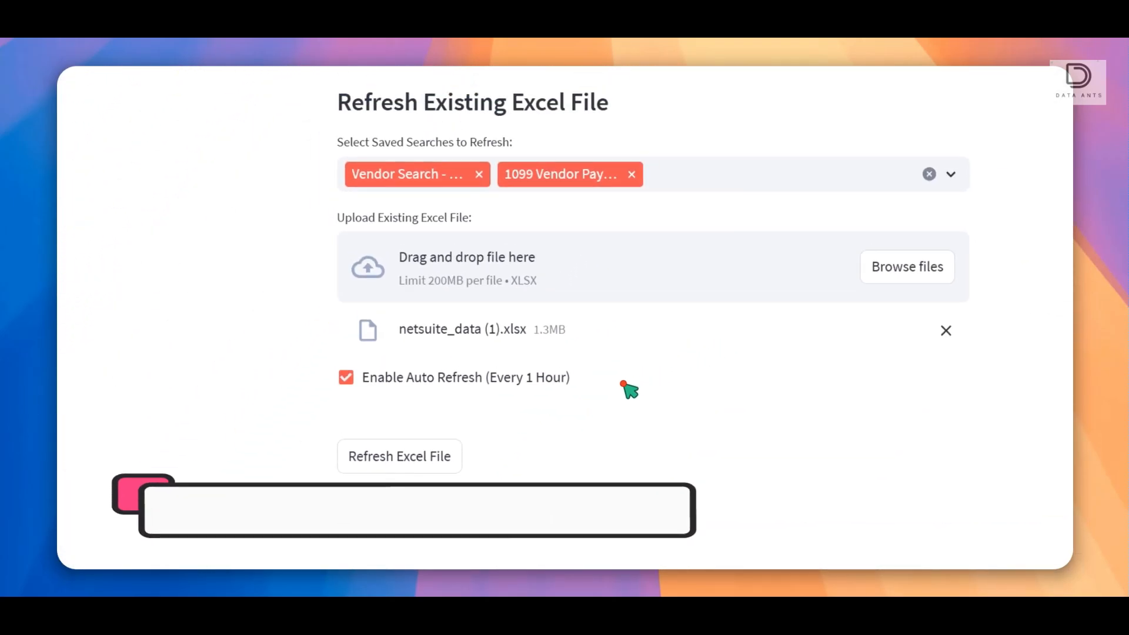
scroll(up, 3)
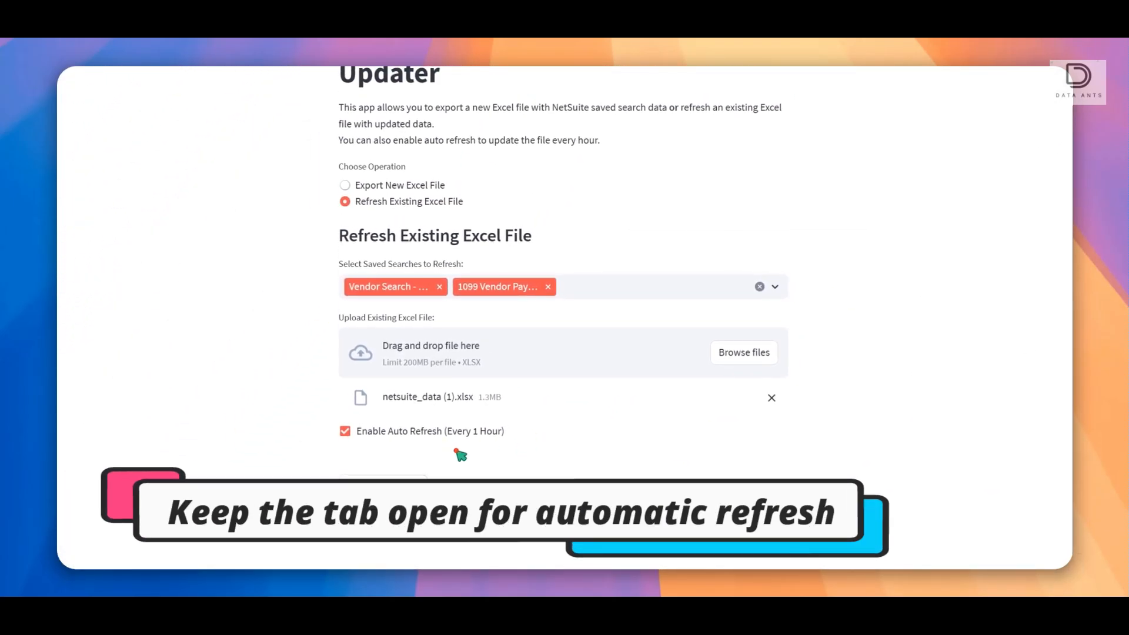
mouse_move(470, 447)
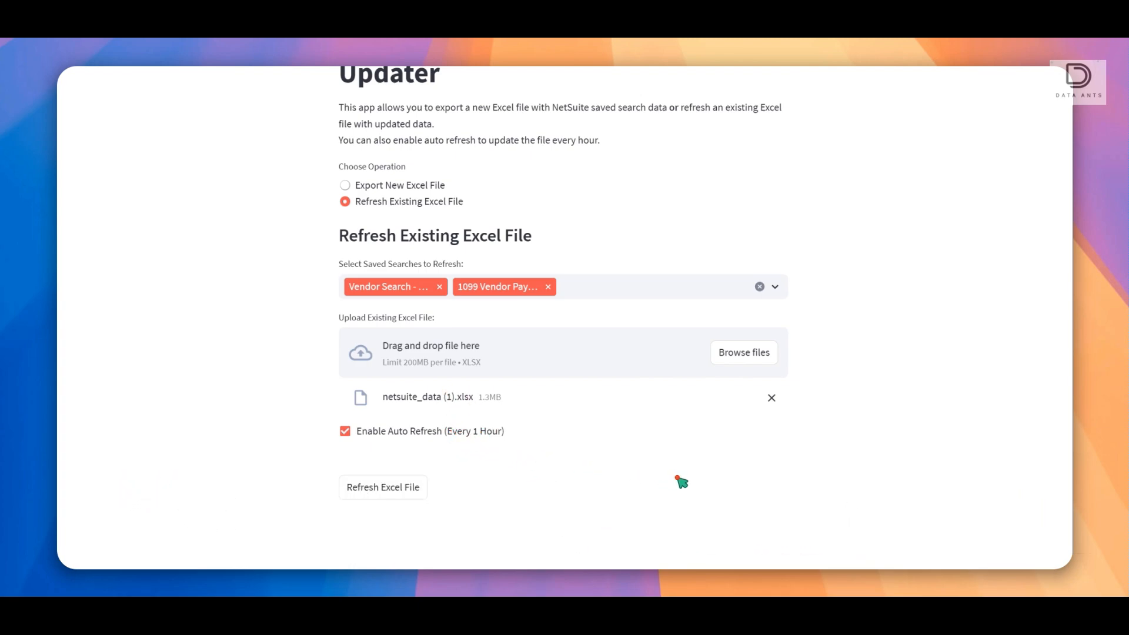
scroll(up, 3)
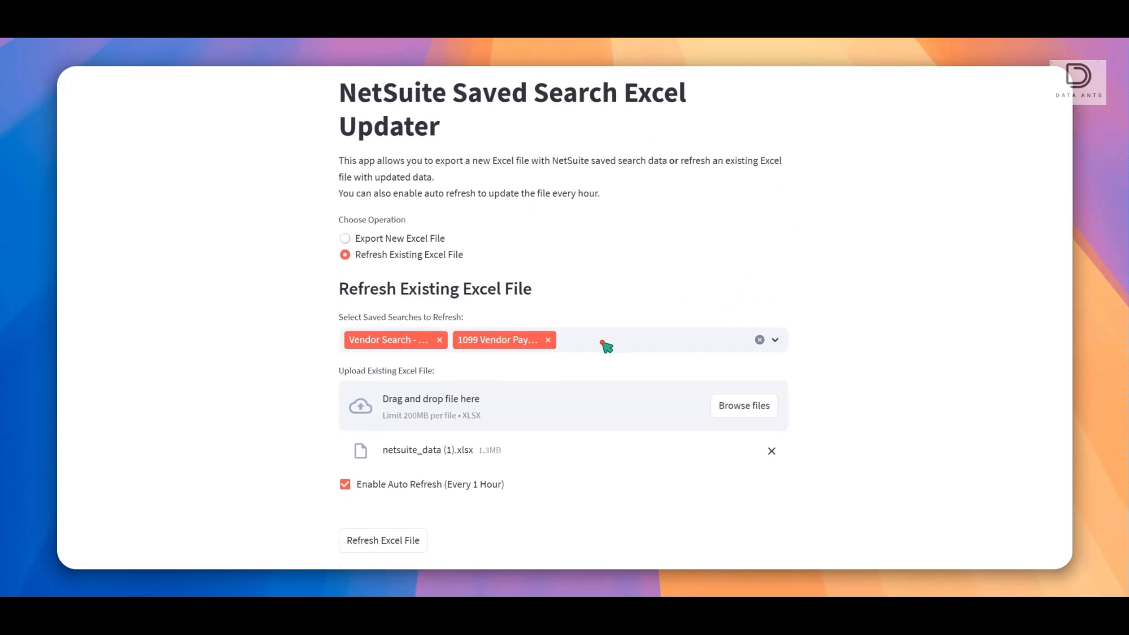
mouse_move(501, 261)
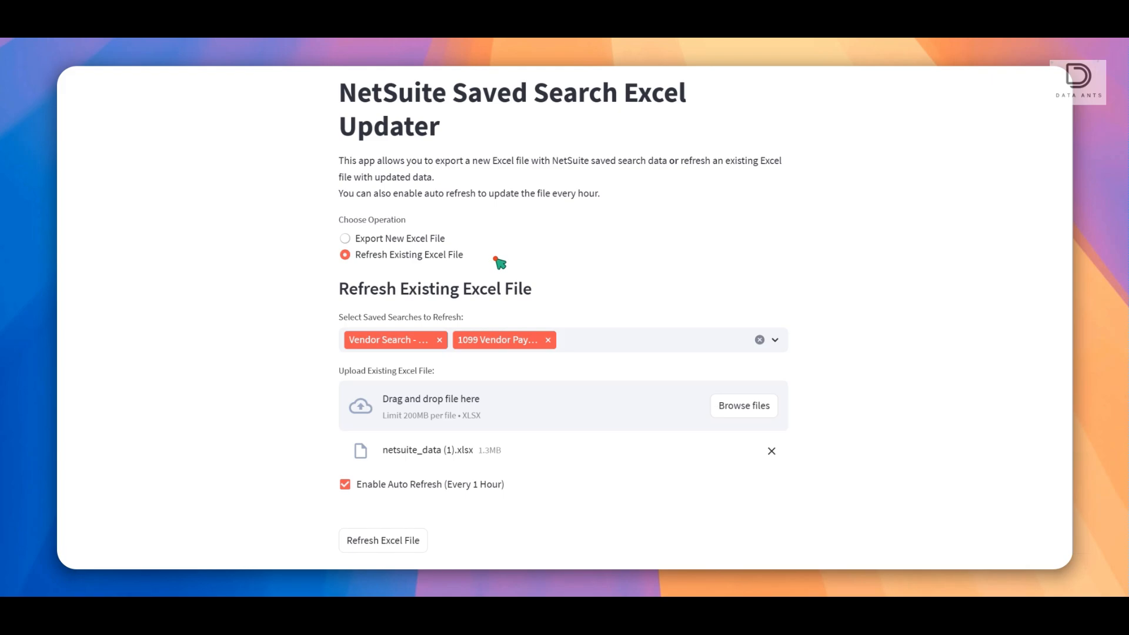
mouse_move(469, 268)
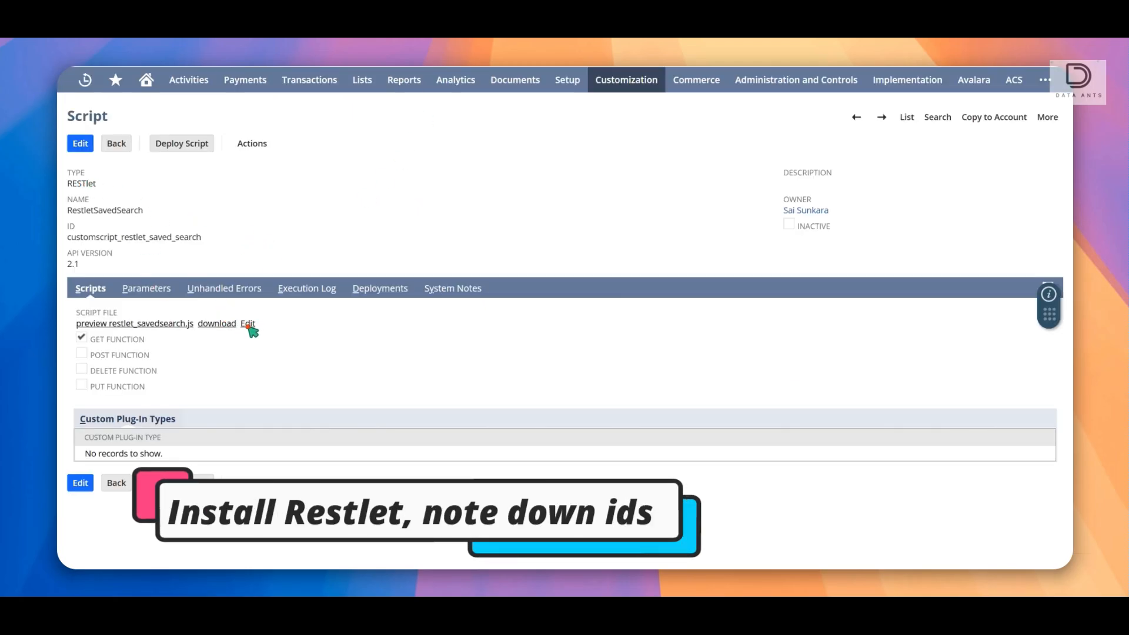
mouse_move(258, 345)
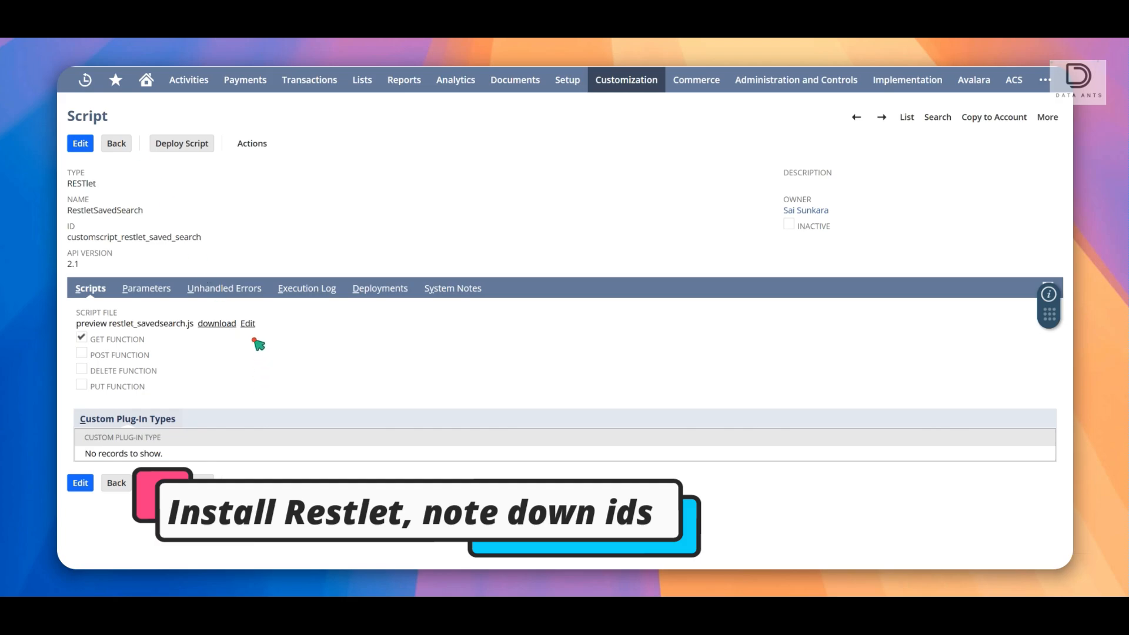
mouse_move(81, 234)
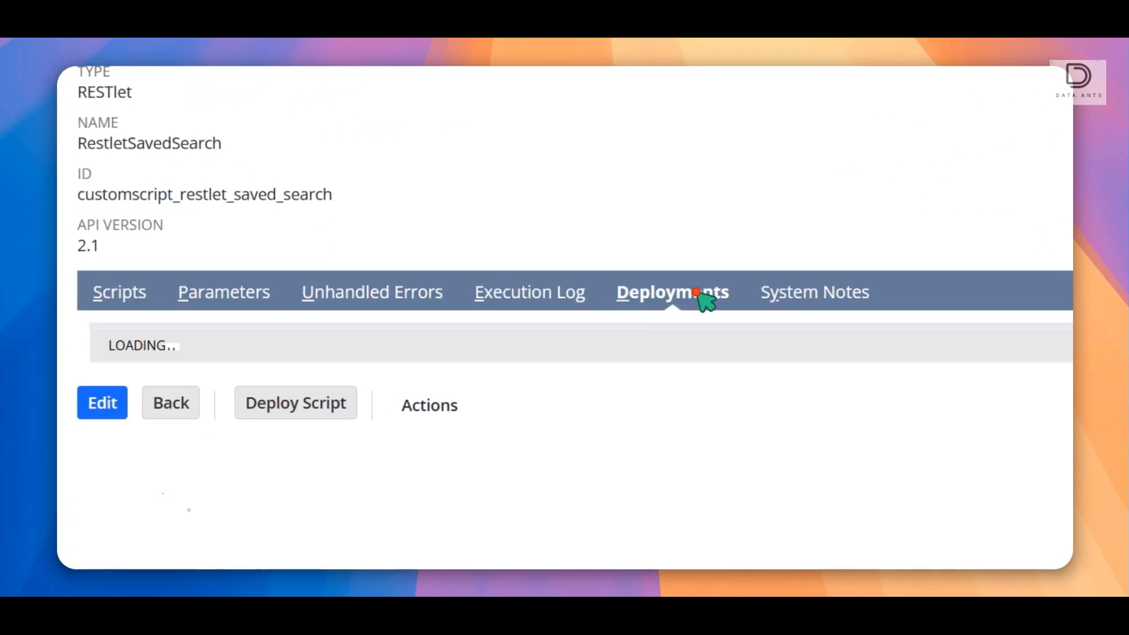
View the RestletSavedSearch deployments and note the DeployRestletSavedSearch ID customdeploy_restlet_saved_search.
click(672, 292)
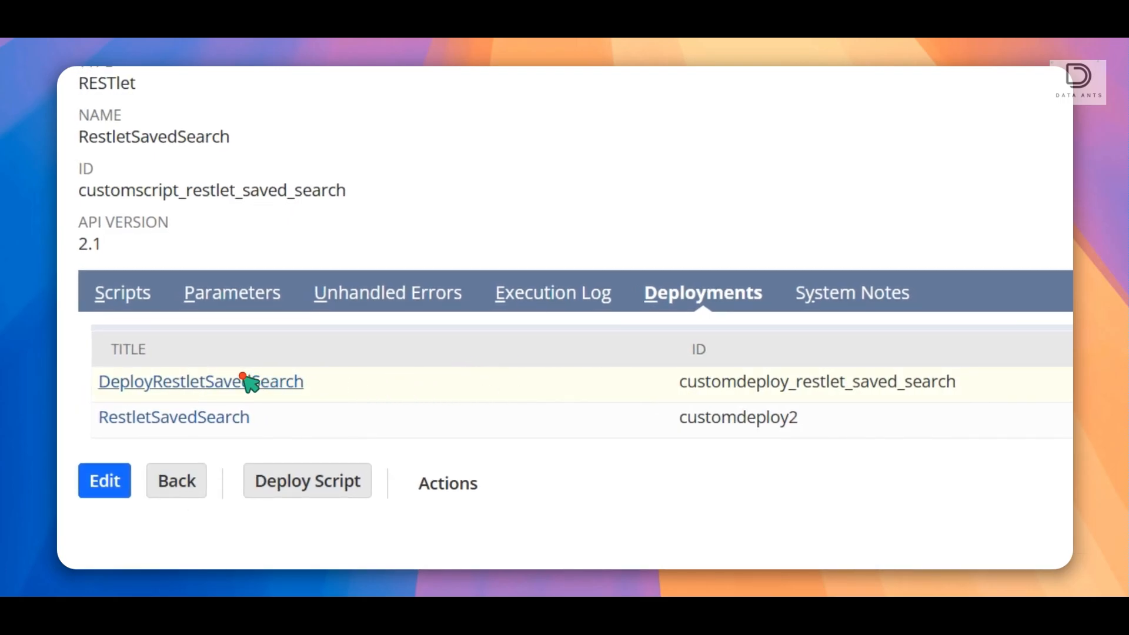
click(200, 381)
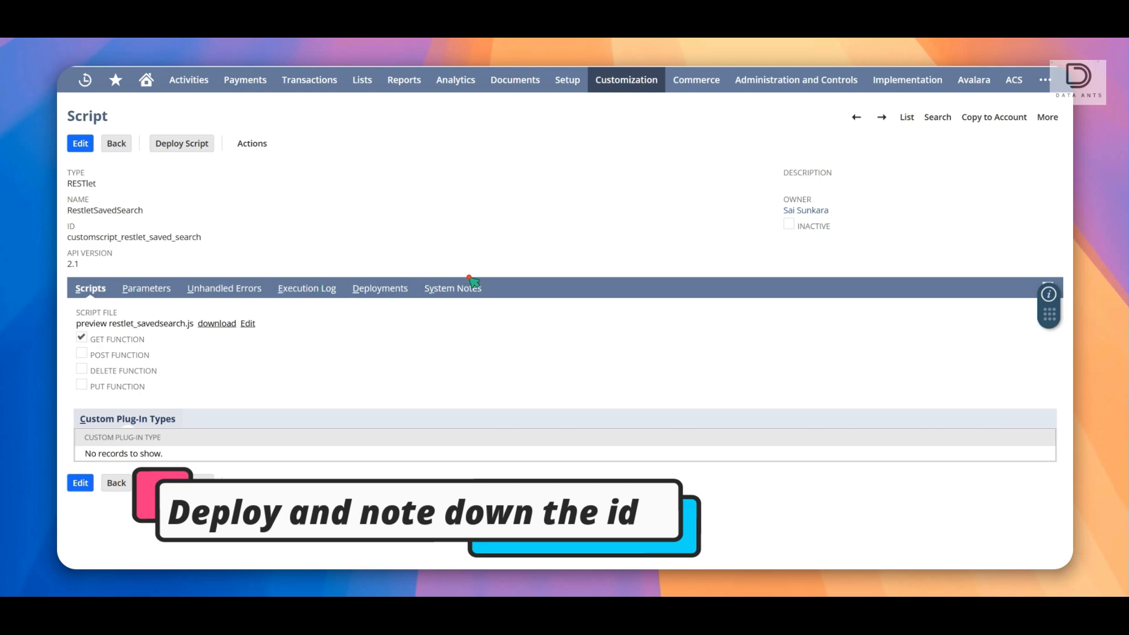
Reach Manage Integrations under Setup > Integration and start a new integration record.
click(567, 80)
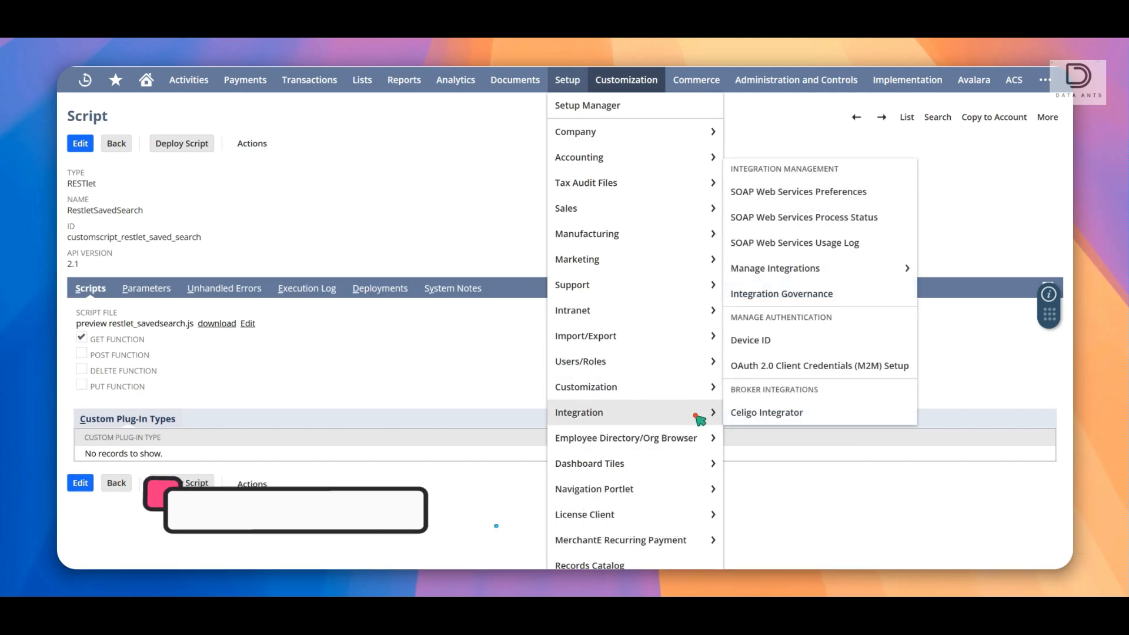
mouse_move(776, 268)
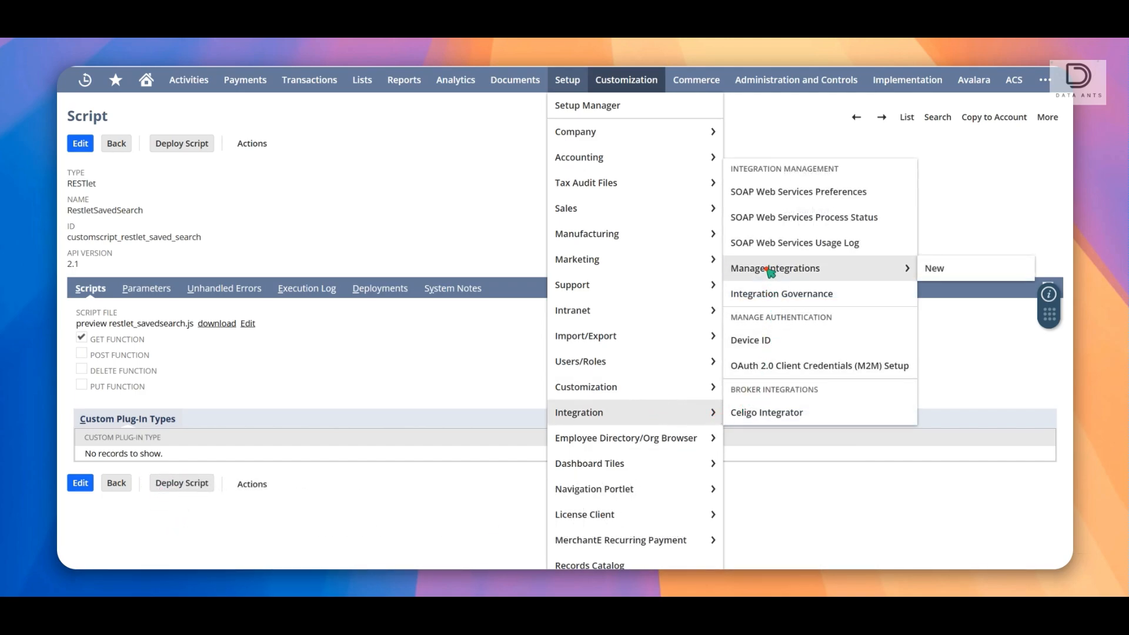
mouse_move(577, 259)
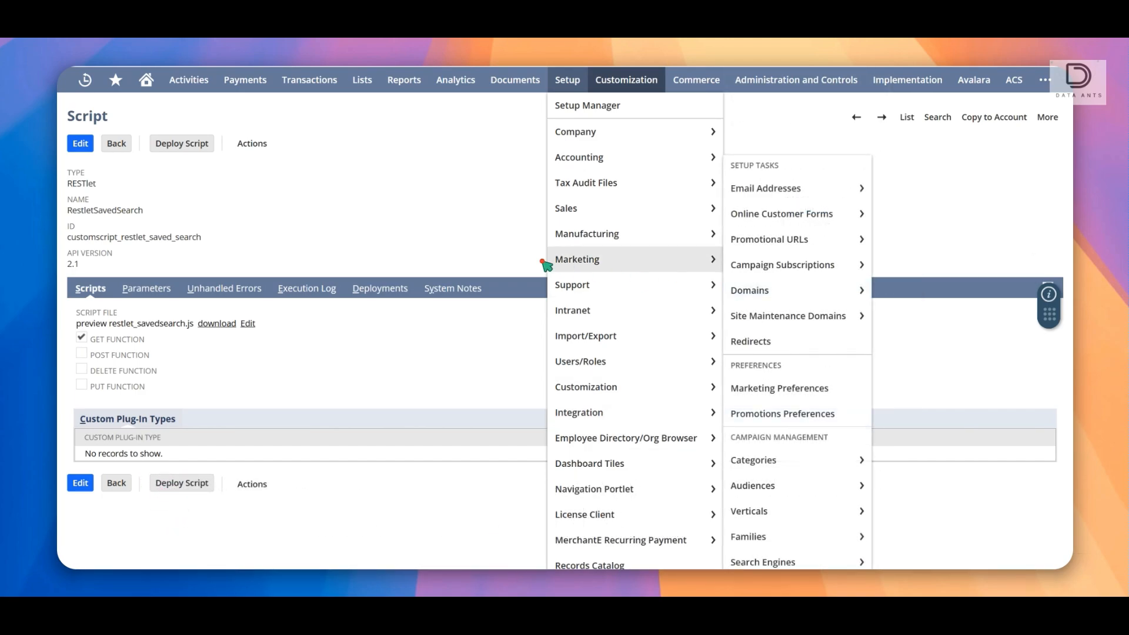
click(414, 214)
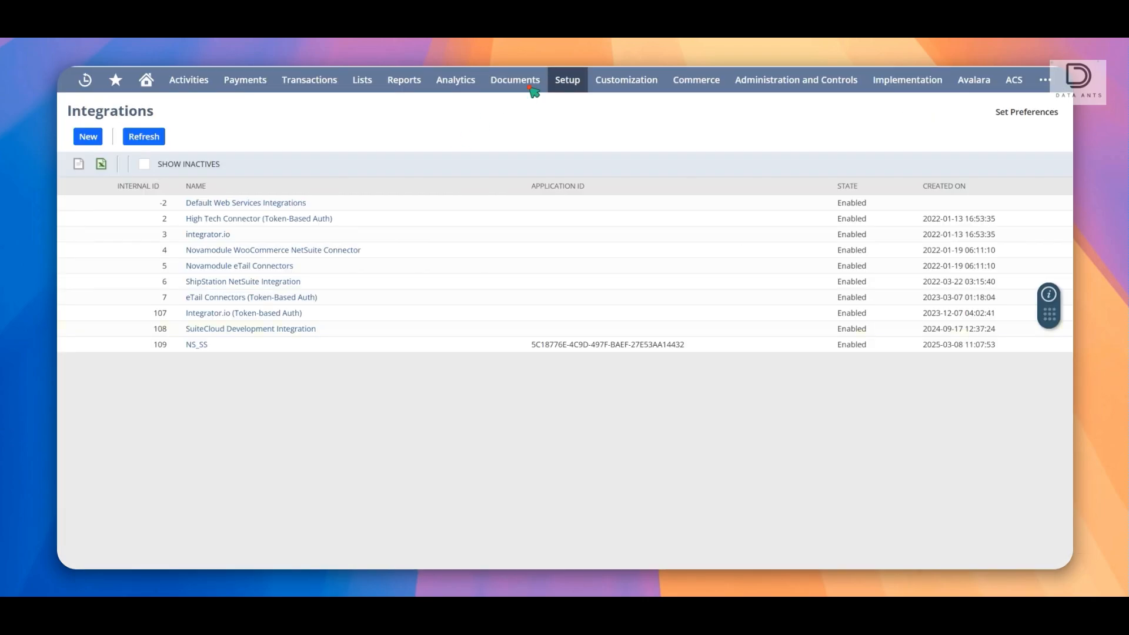
click(89, 137)
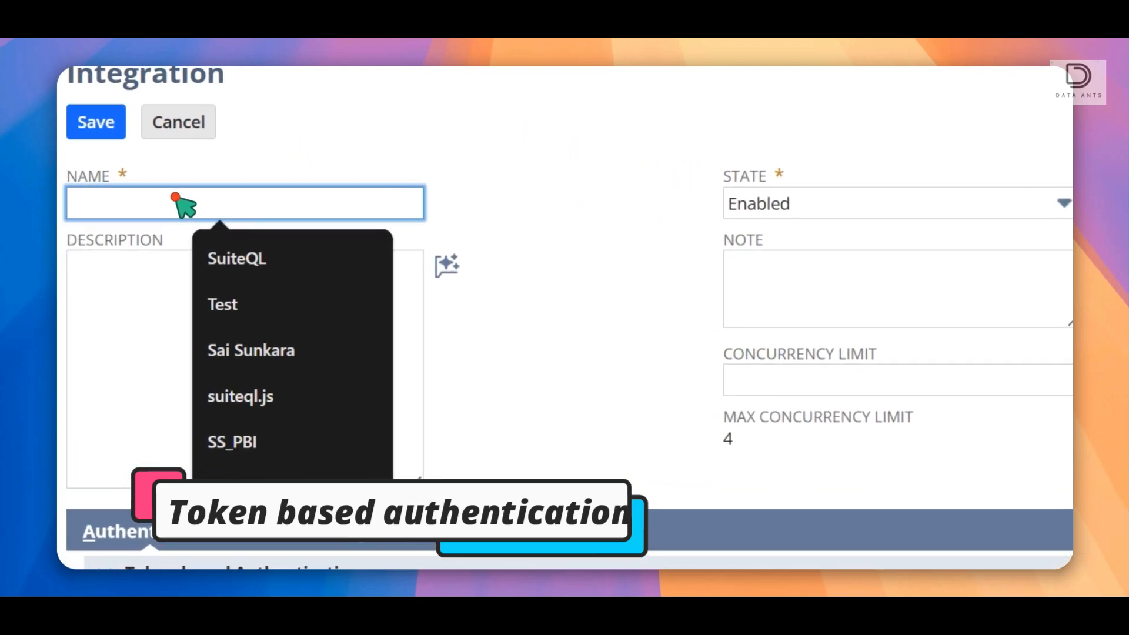
Name the integration SS_PBI and enable Token-Based Authentication, leaving it unsaved.
click(234, 305)
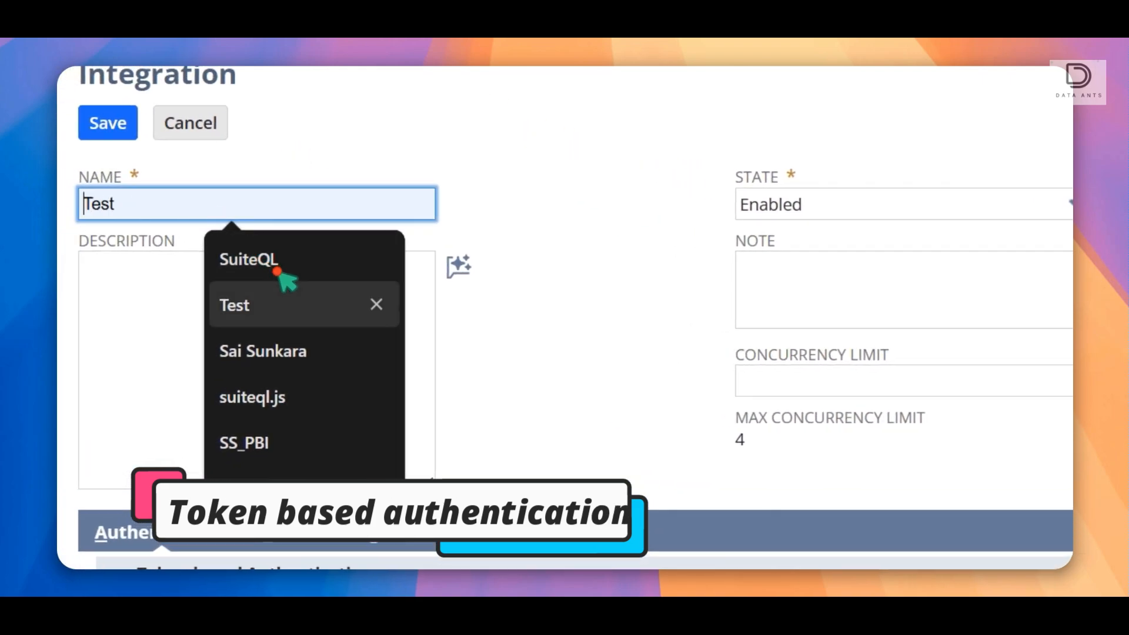
scroll(down, 3)
text(SS_PBI)
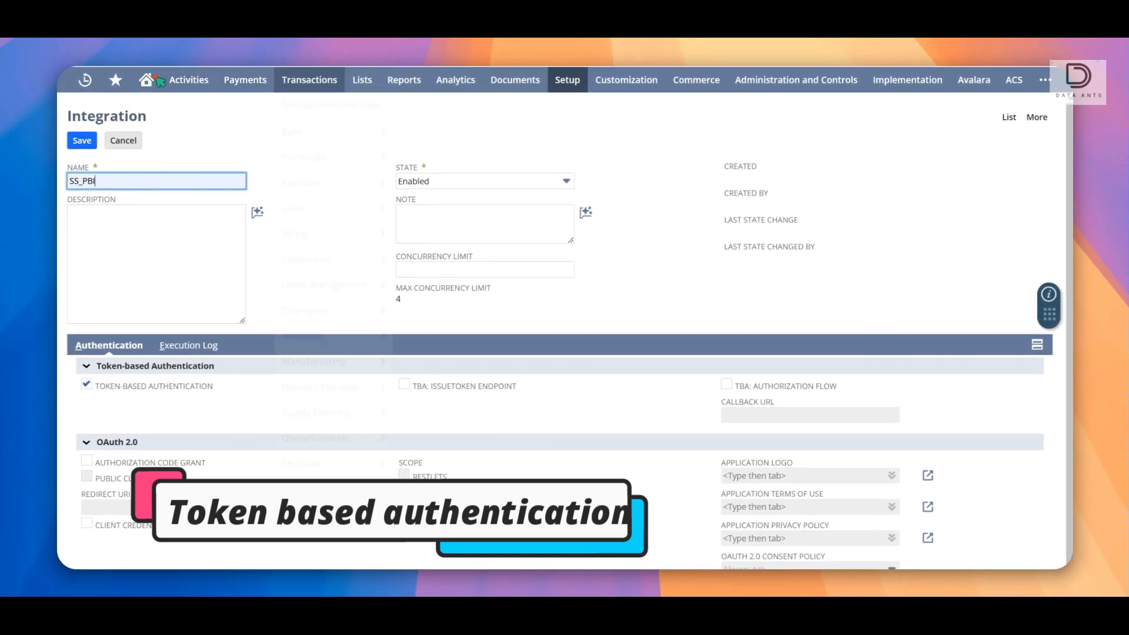
click(146, 80)
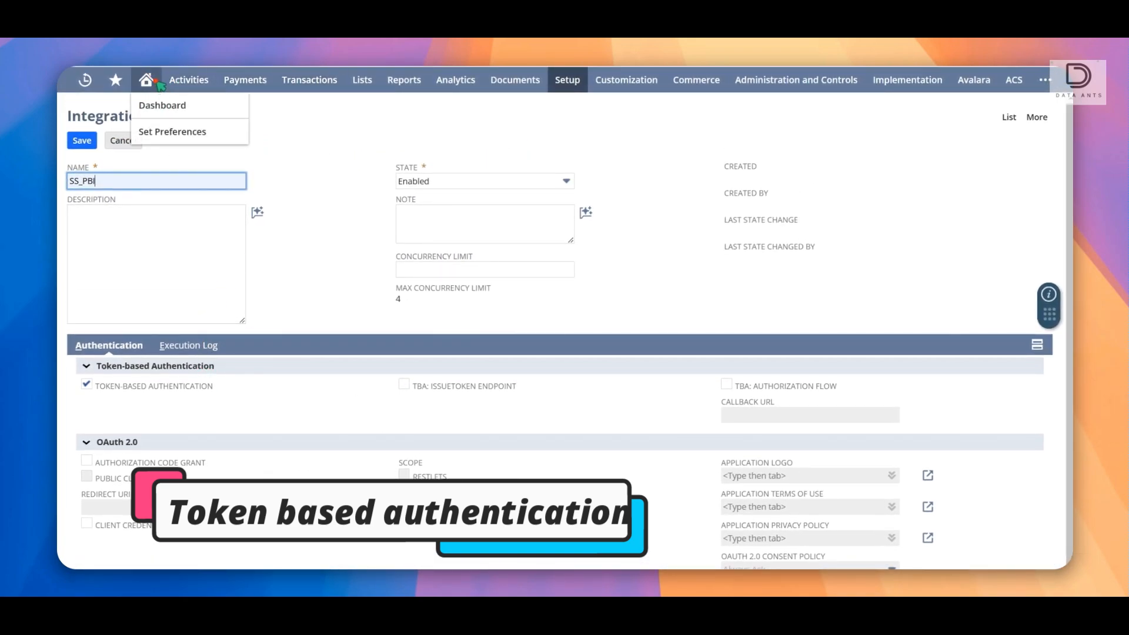
click(567, 80)
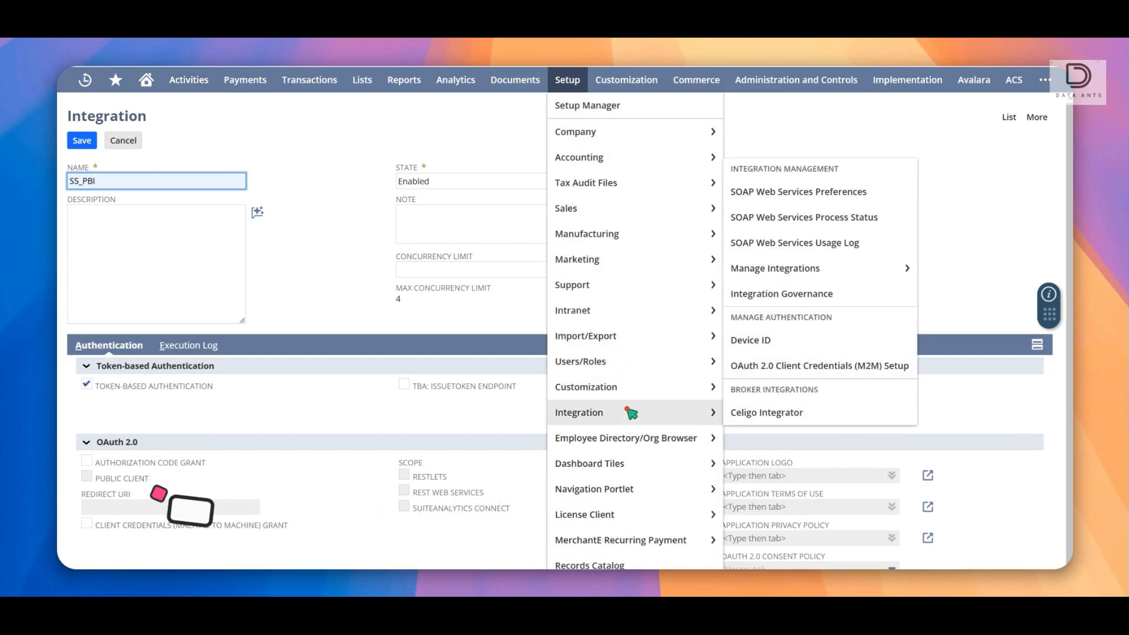
mouse_move(637, 415)
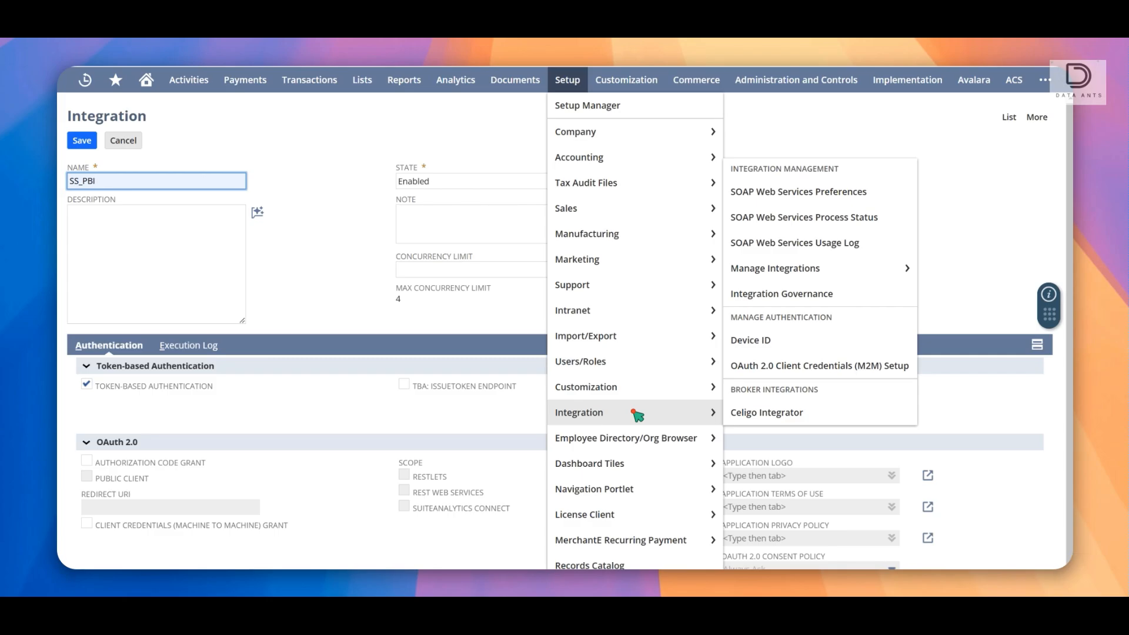
click(172, 129)
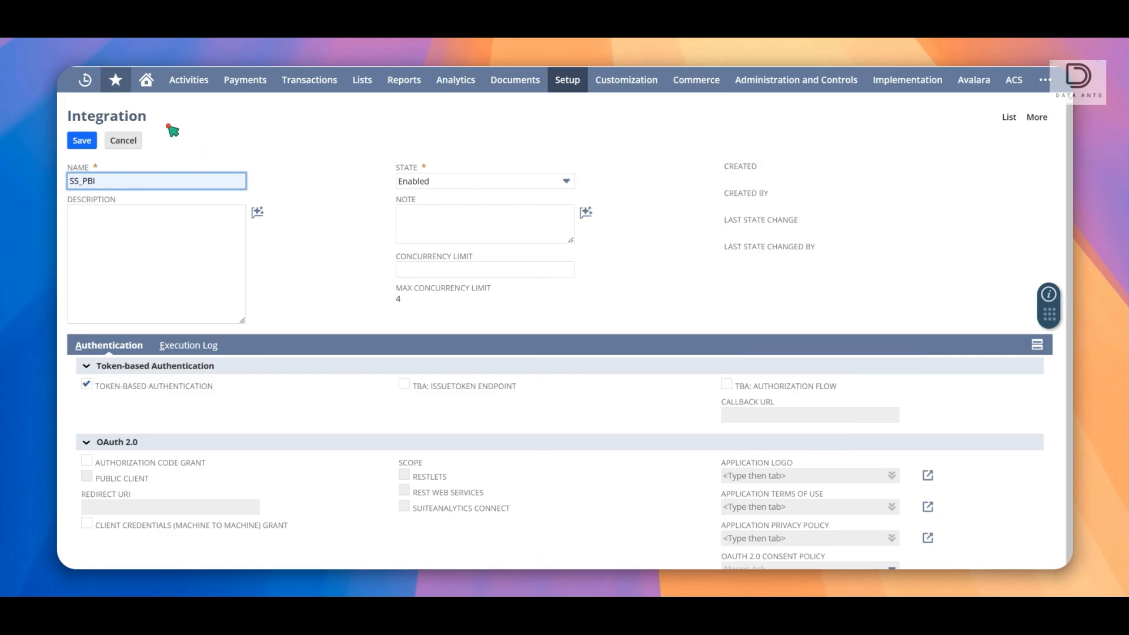
click(145, 79)
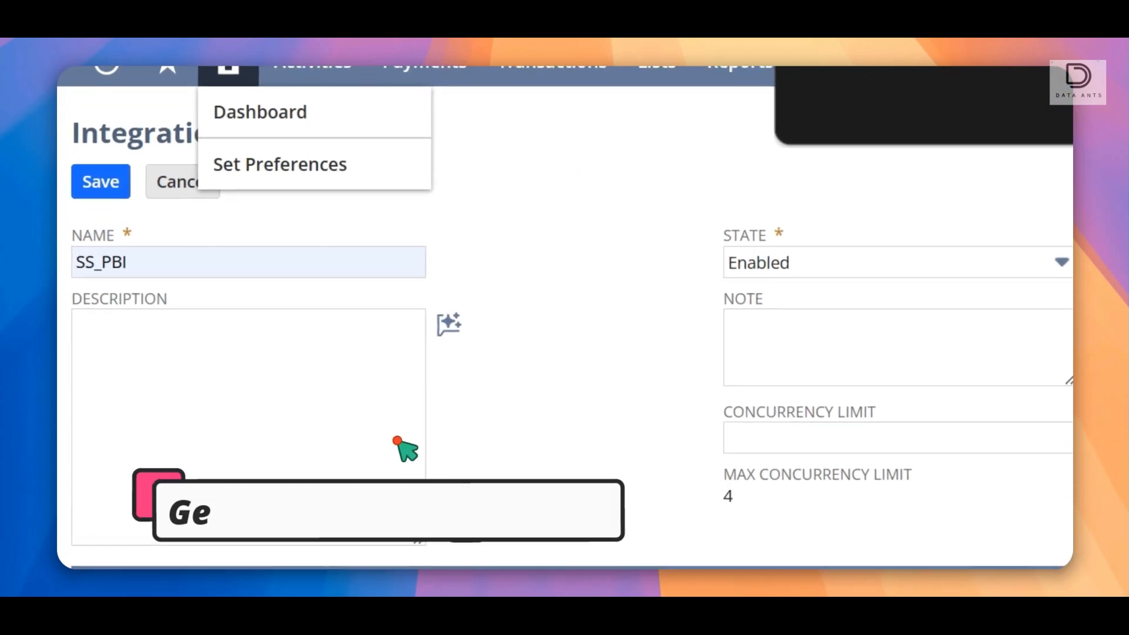
Start a new access token for the NS-SS application and review its generated token name.
click(260, 112)
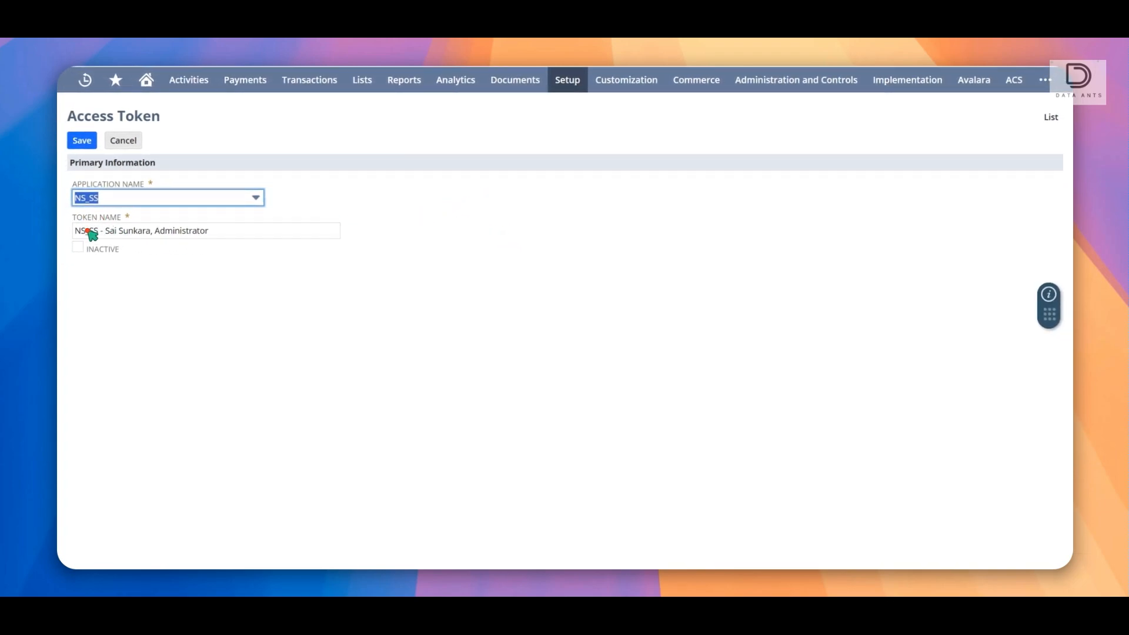
click(81, 140)
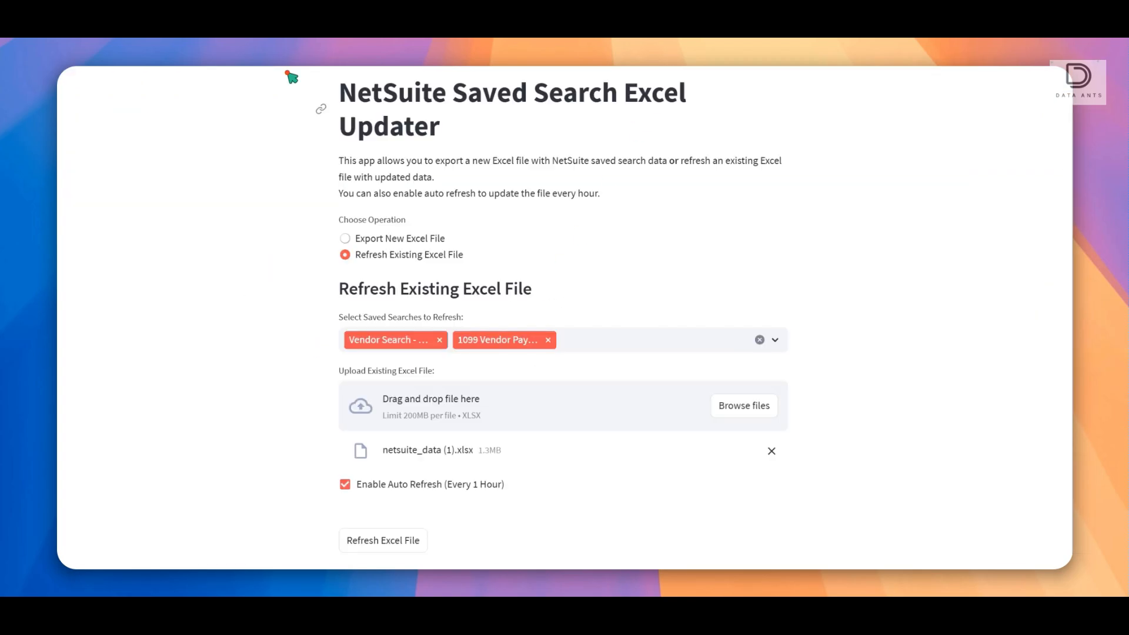
mouse_move(569, 300)
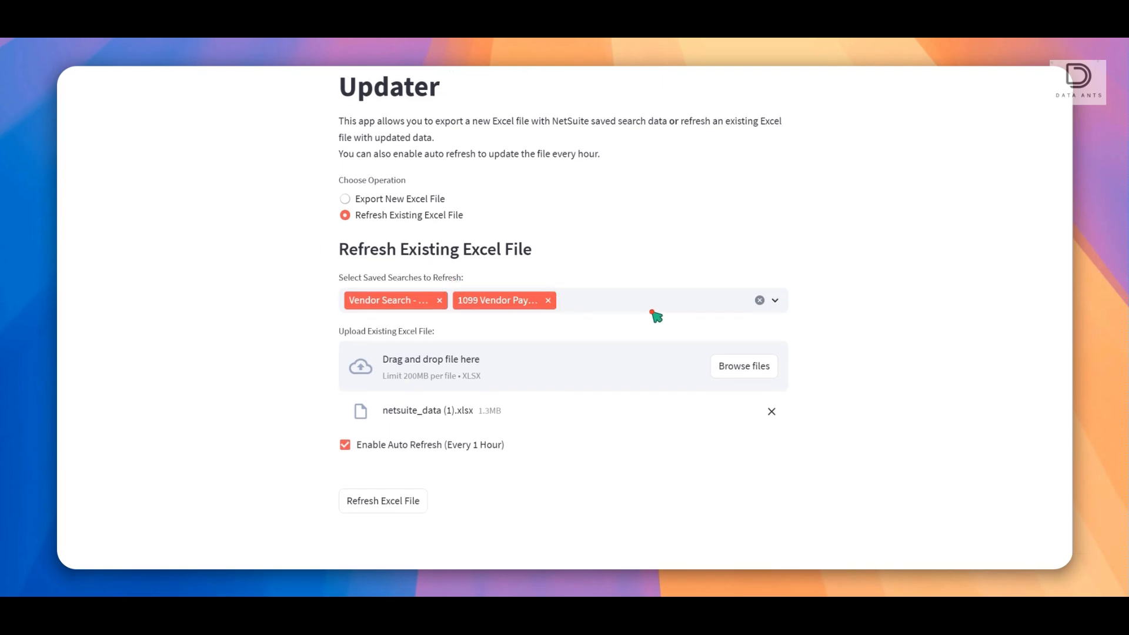
mouse_move(781, 306)
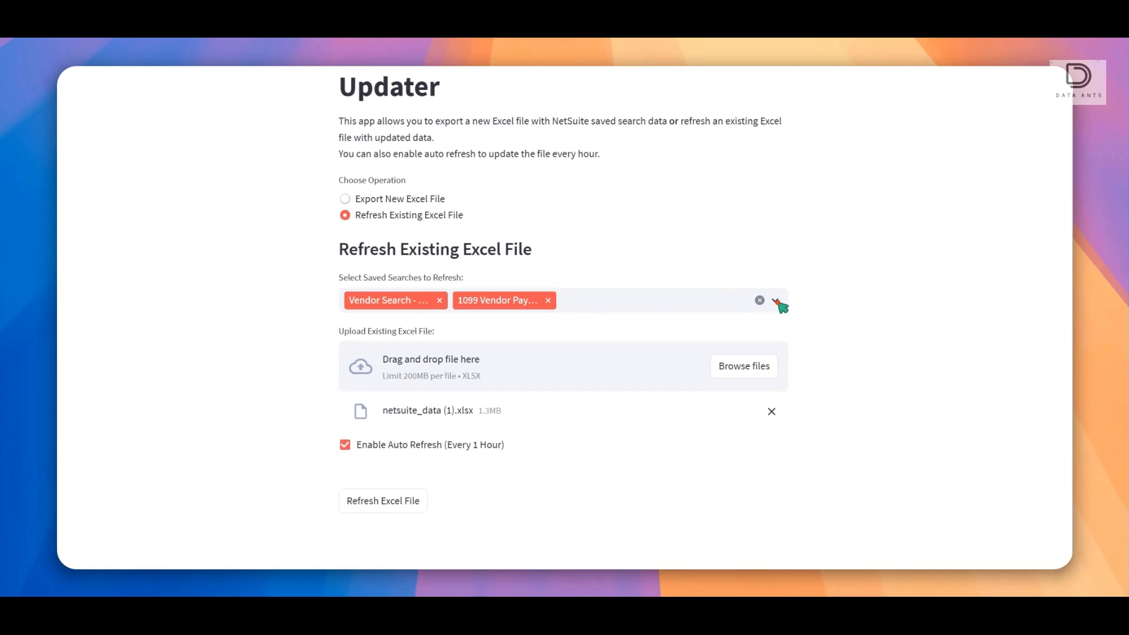
click(779, 300)
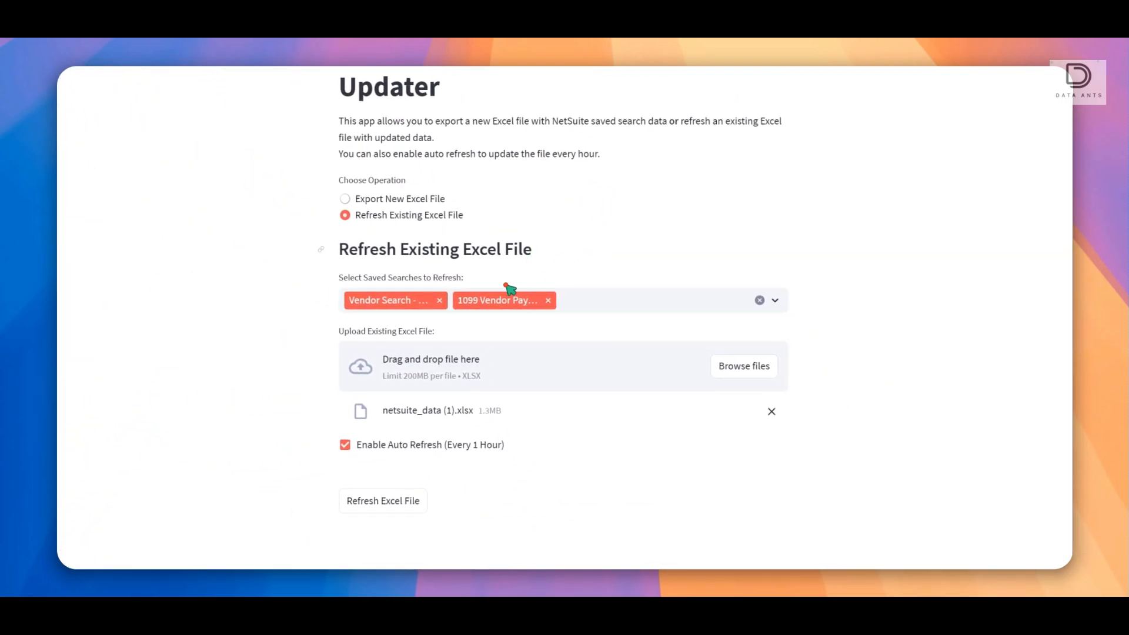
mouse_move(464, 447)
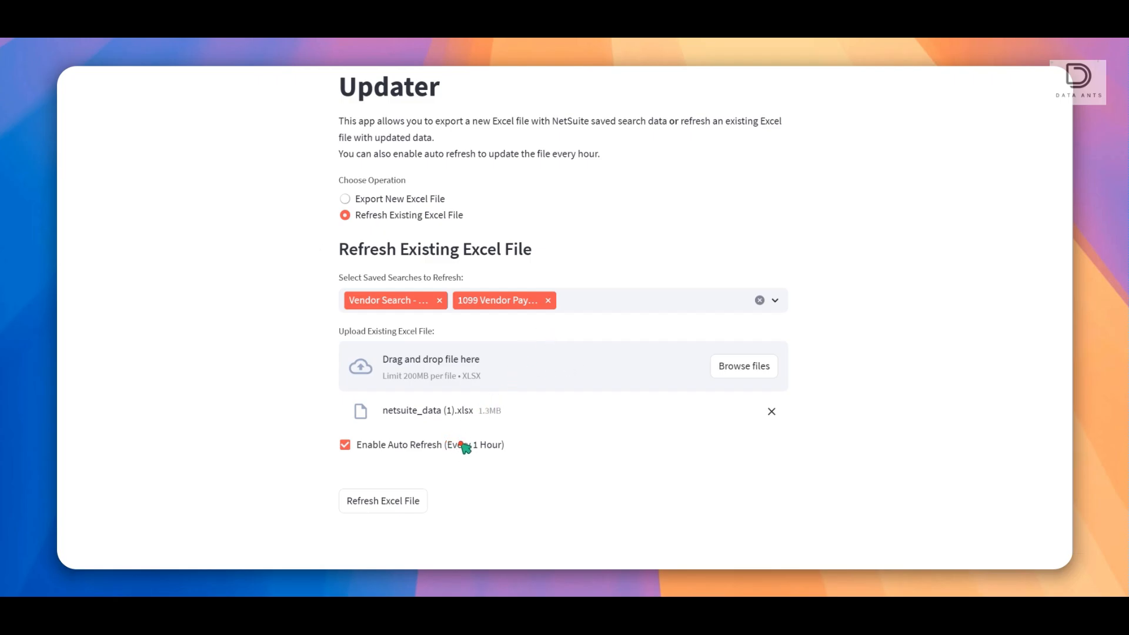
mouse_move(563, 456)
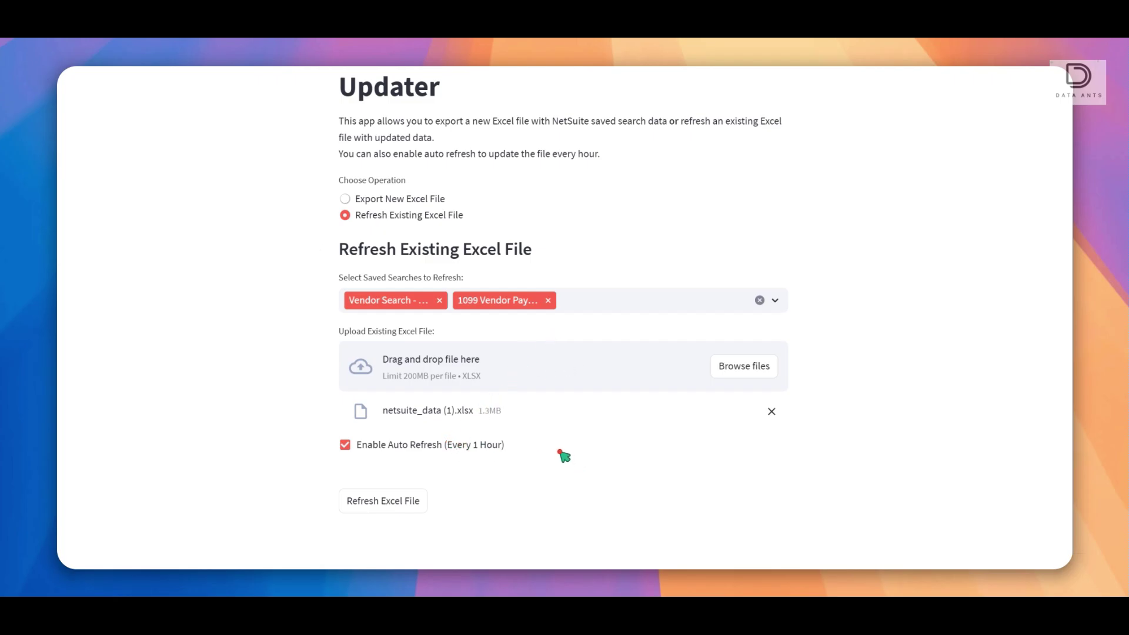
scroll(up, 3)
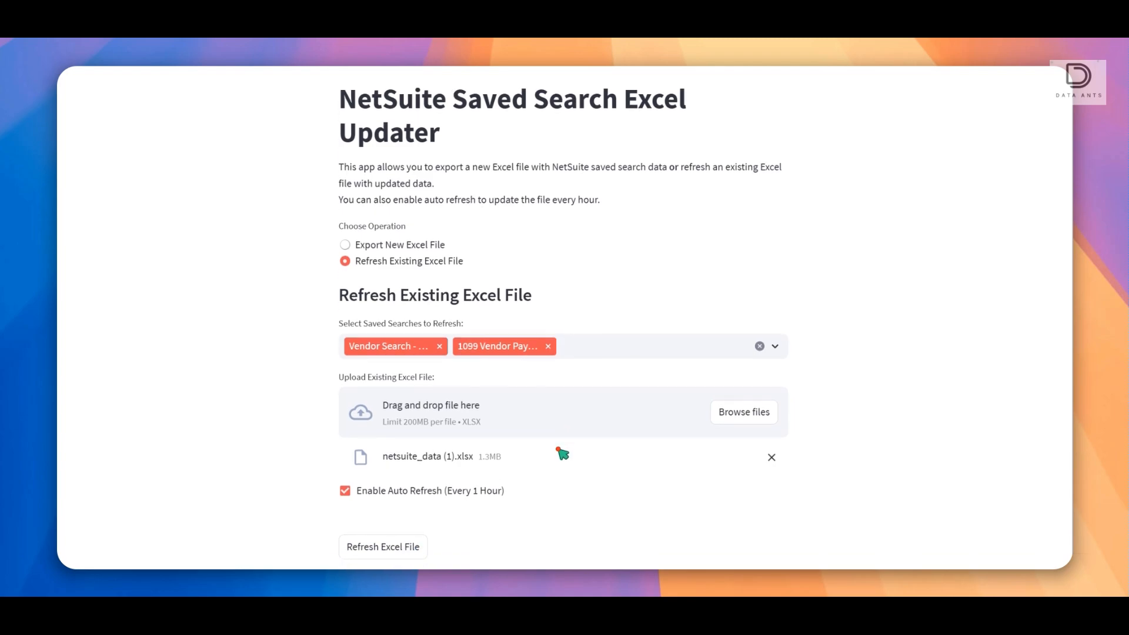
mouse_move(566, 319)
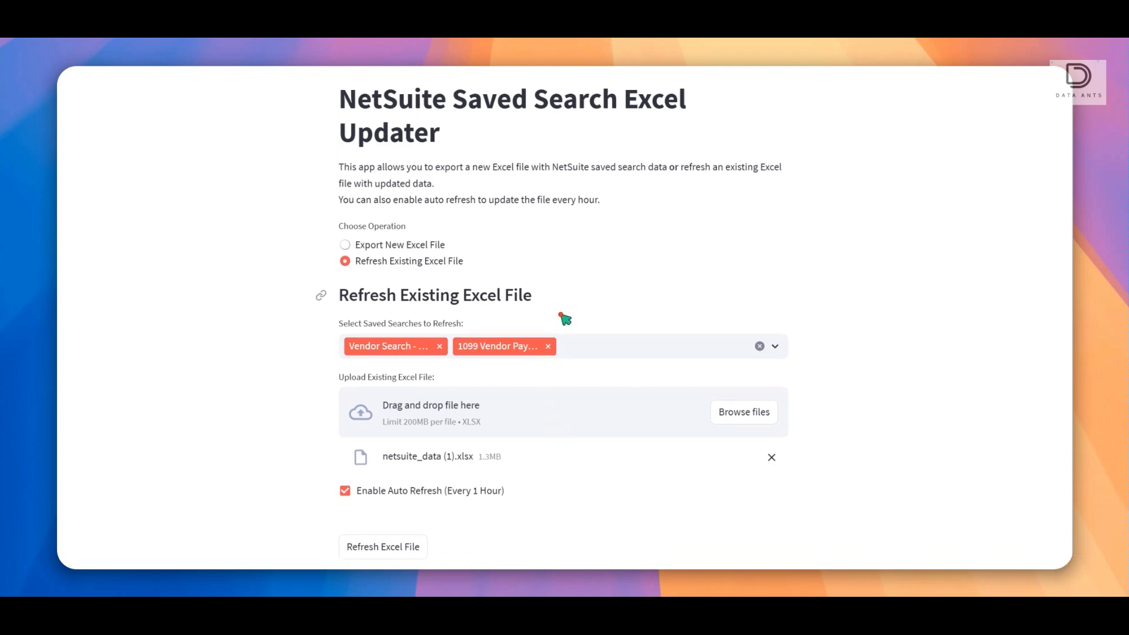
mouse_move(597, 278)
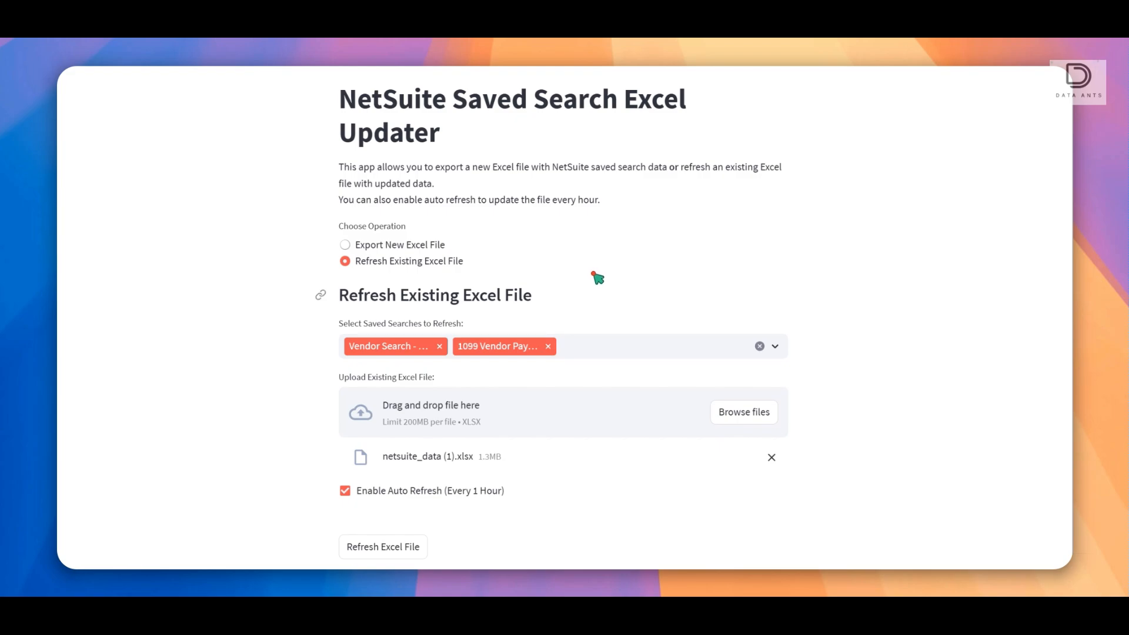
mouse_move(540, 191)
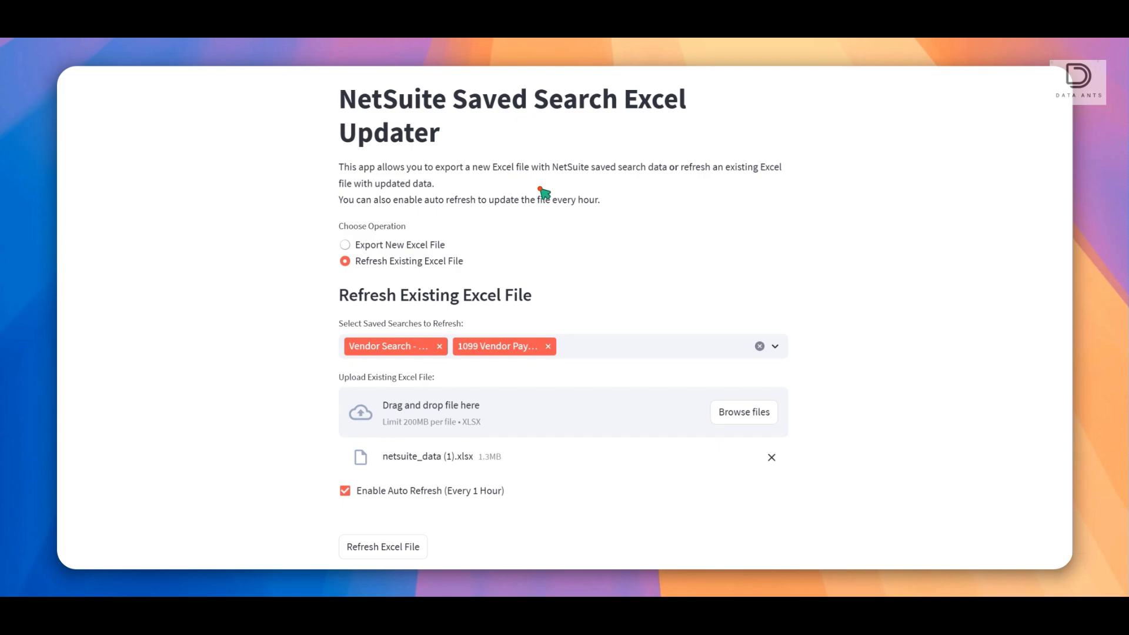
mouse_move(544, 197)
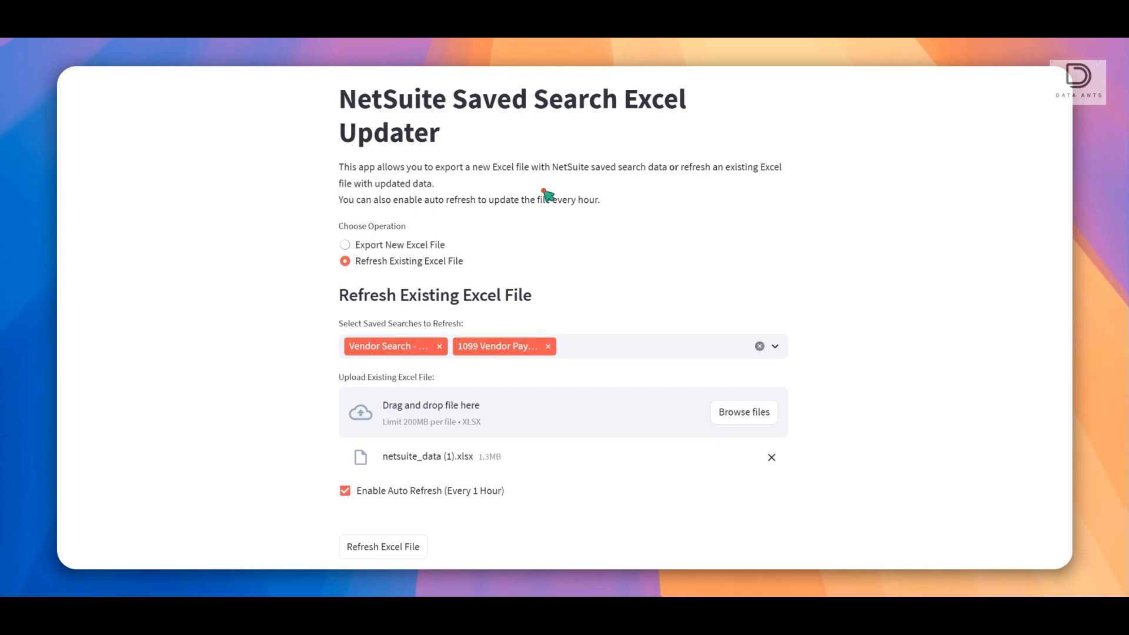
mouse_move(592, 288)
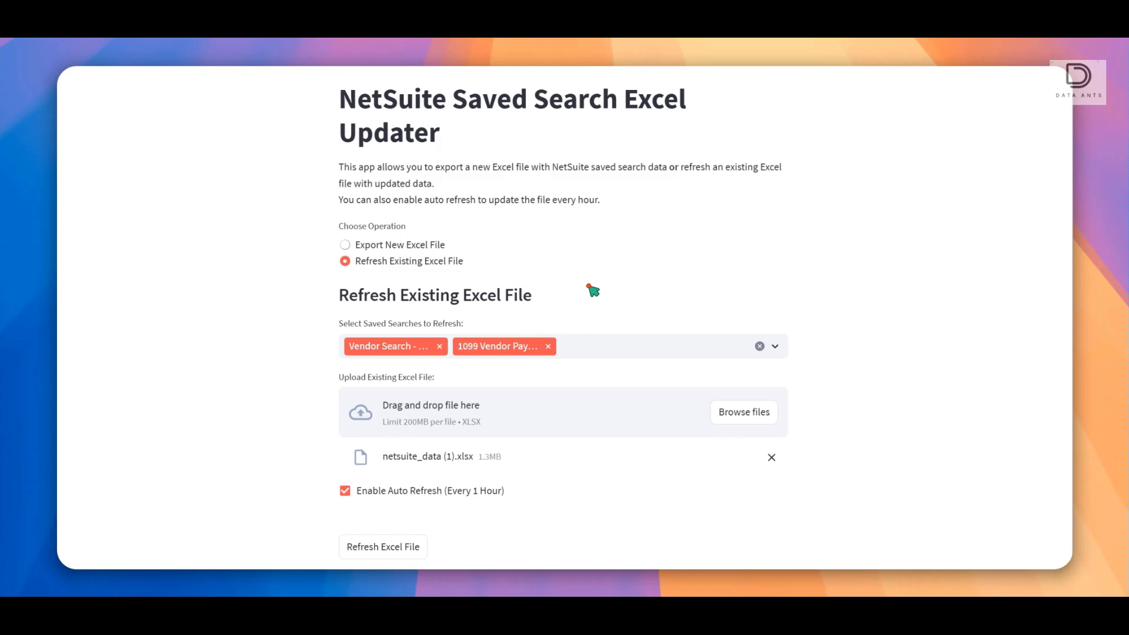
mouse_move(567, 332)
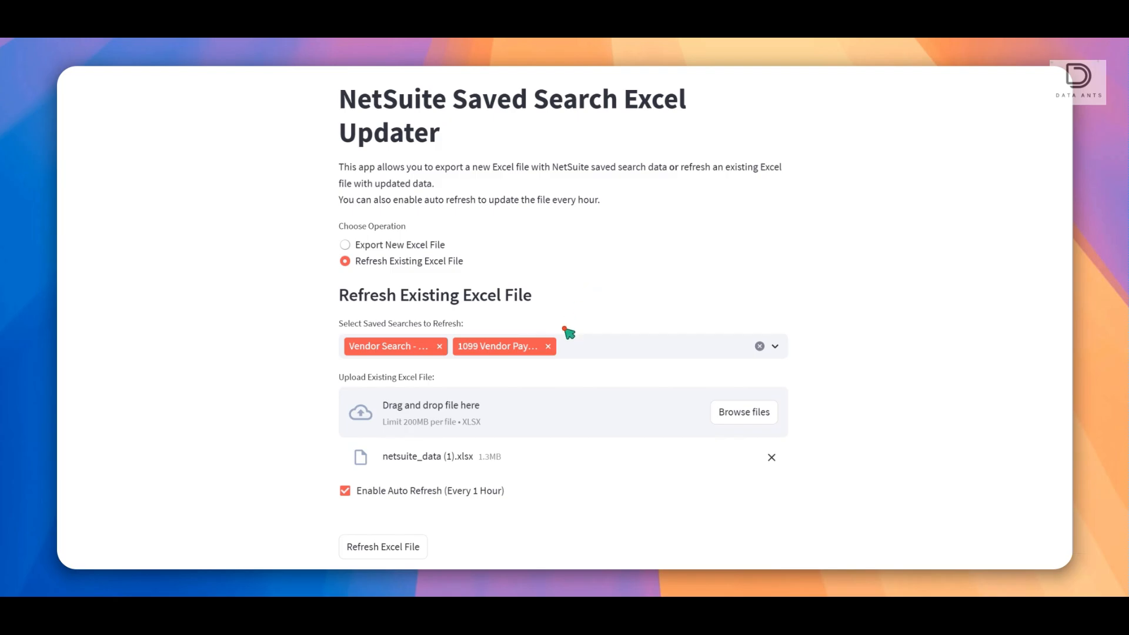